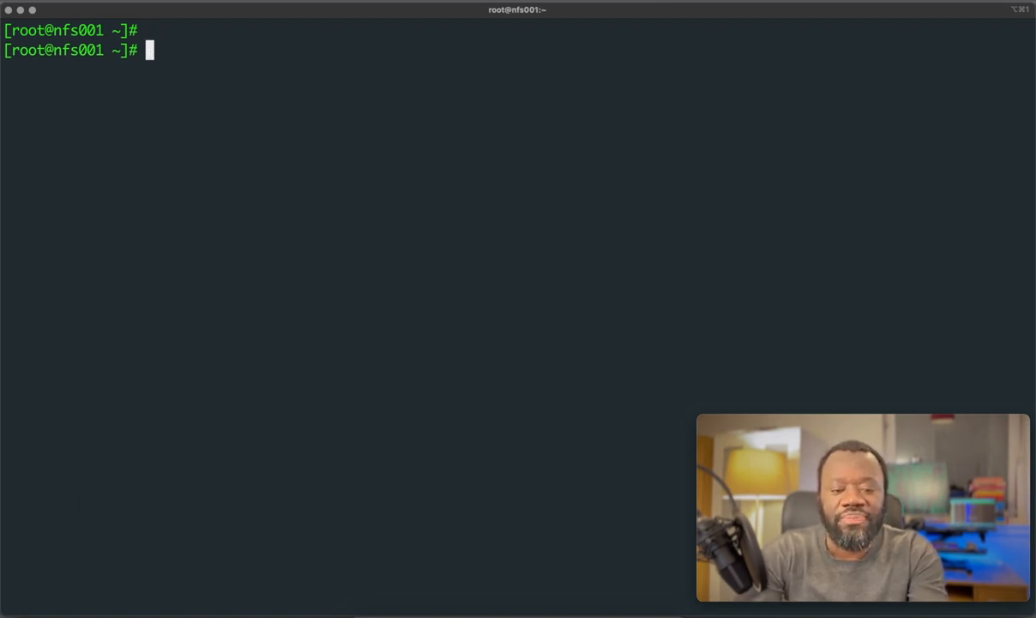
List block devices with lsblk and pick out the empty 15G vdb disk.
{"action": "type", "text": "lsblk"}
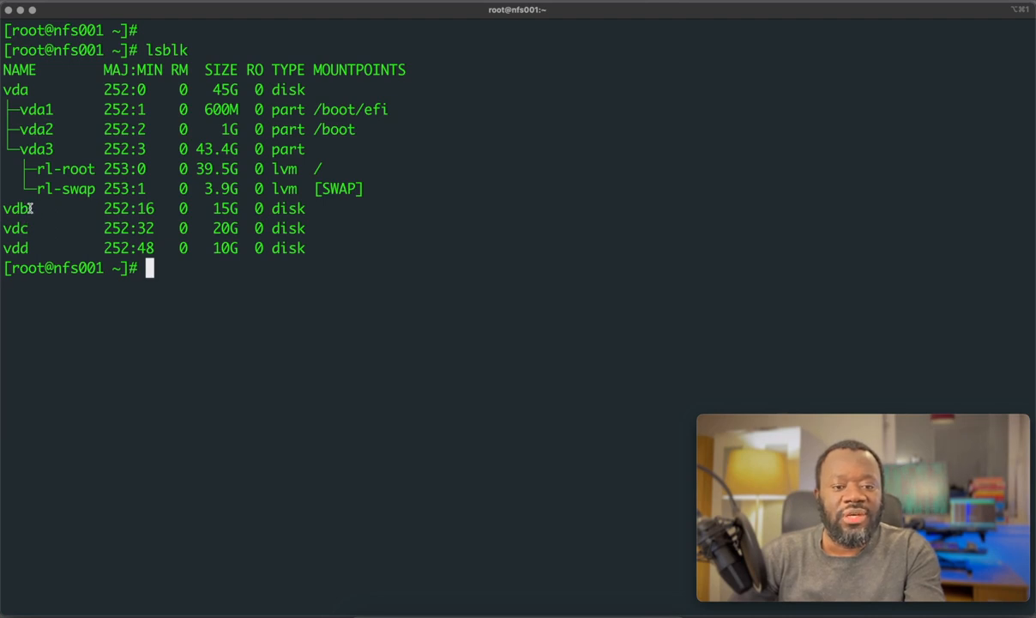
{"action": "double_click", "coordinate": [16, 207]}
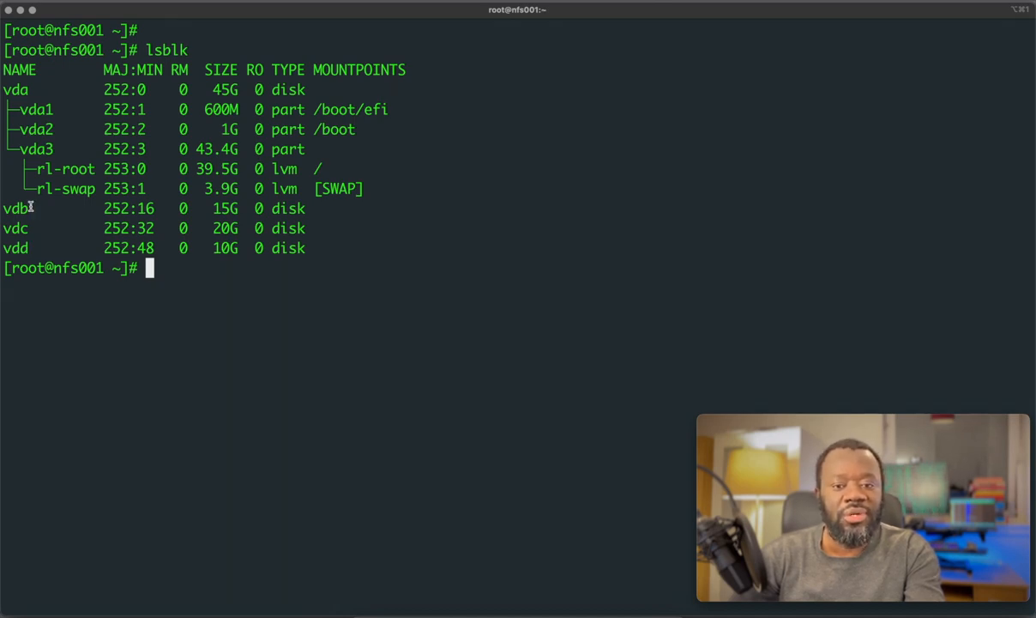
{"action": "double_click", "coordinate": [15, 207]}
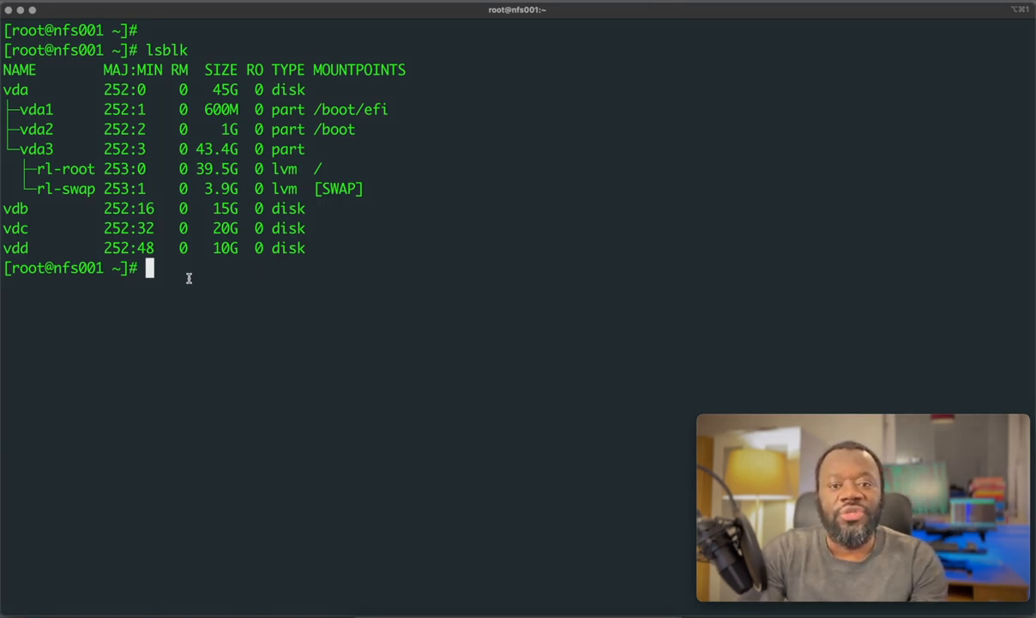
Start fdisk on the 15G /dev/vdb disk.
{"action": "type", "text": "f"}
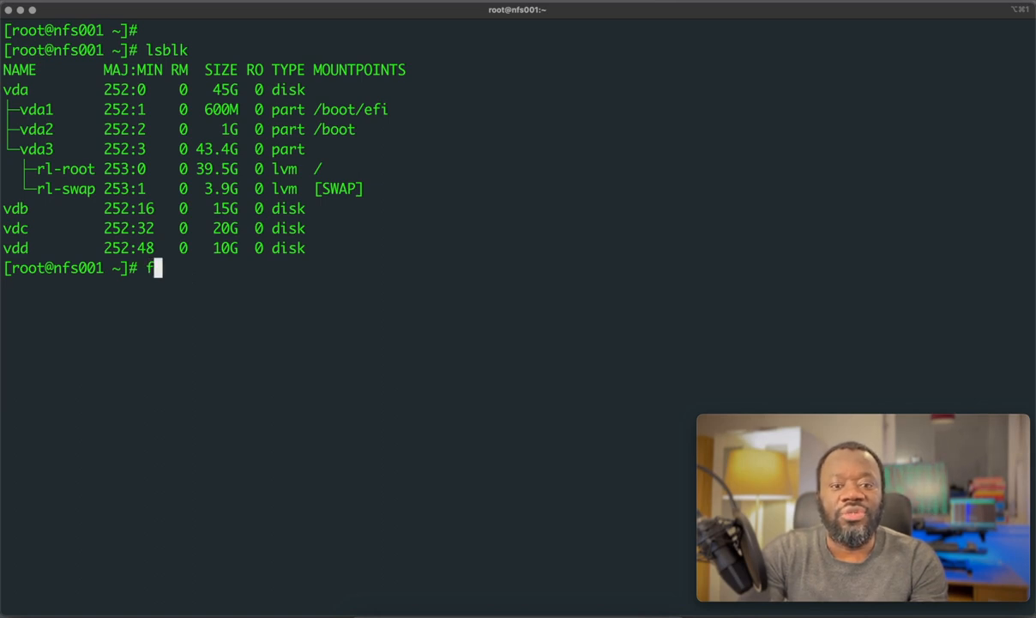
{"action": "type", "text": "disk"}
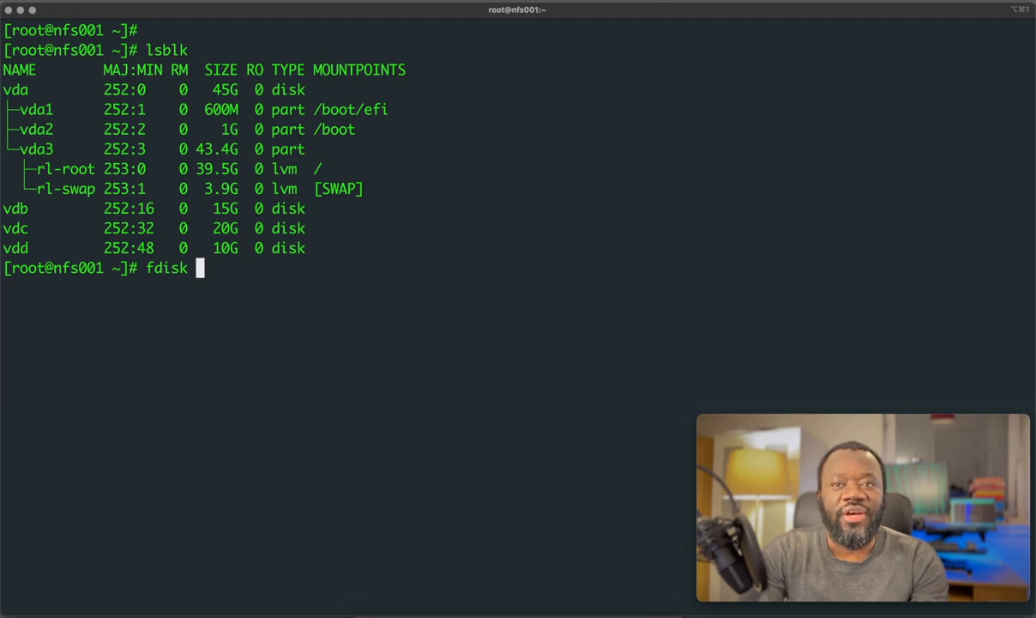
{"action": "type", "text": "/de"}
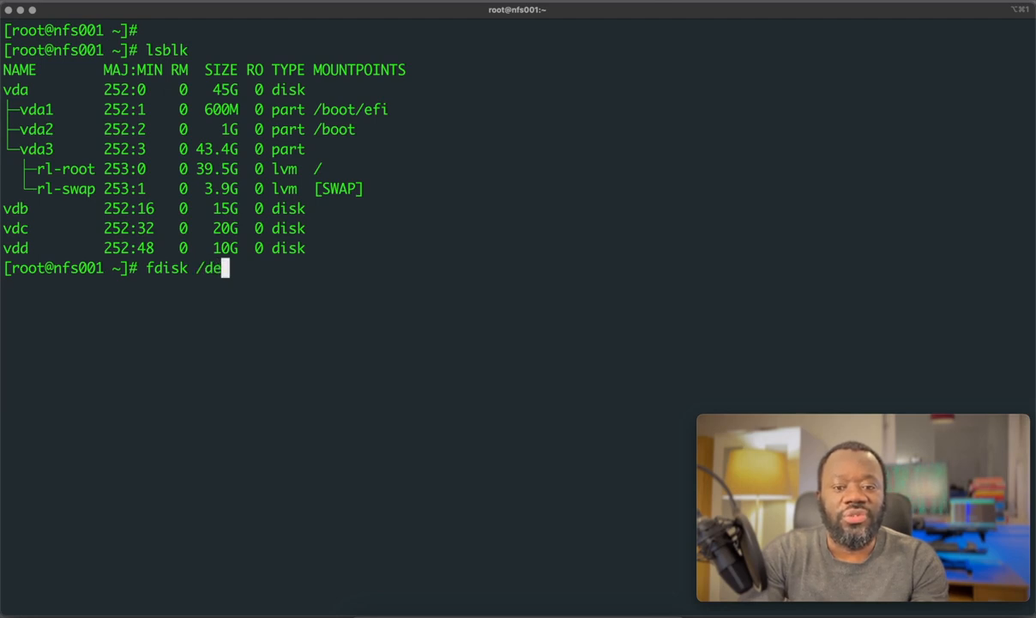
{"action": "type", "text": "v/vd"}
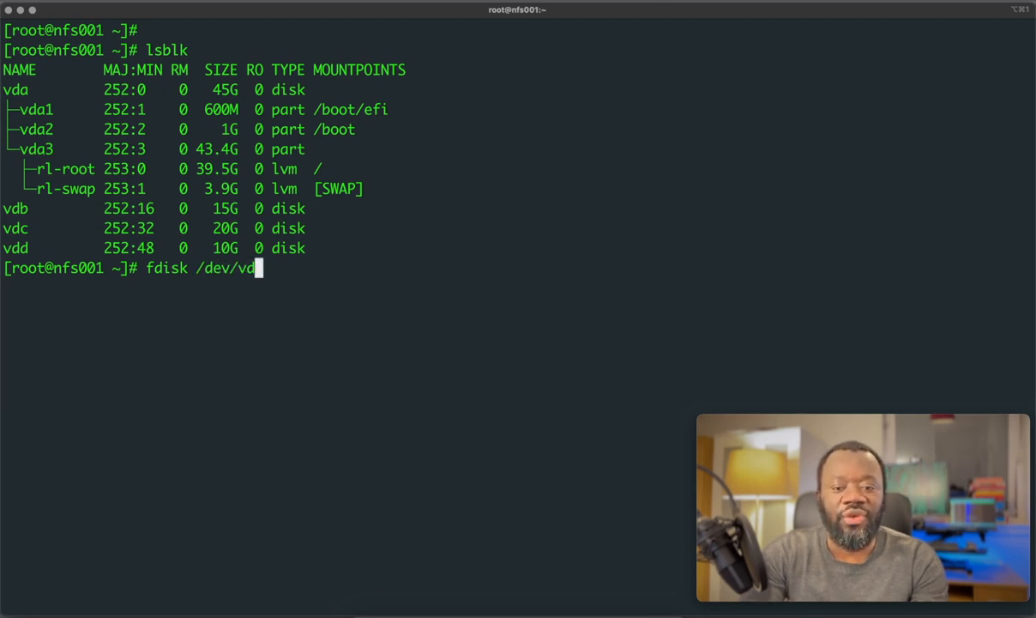
{"action": "type", "text": "b"}
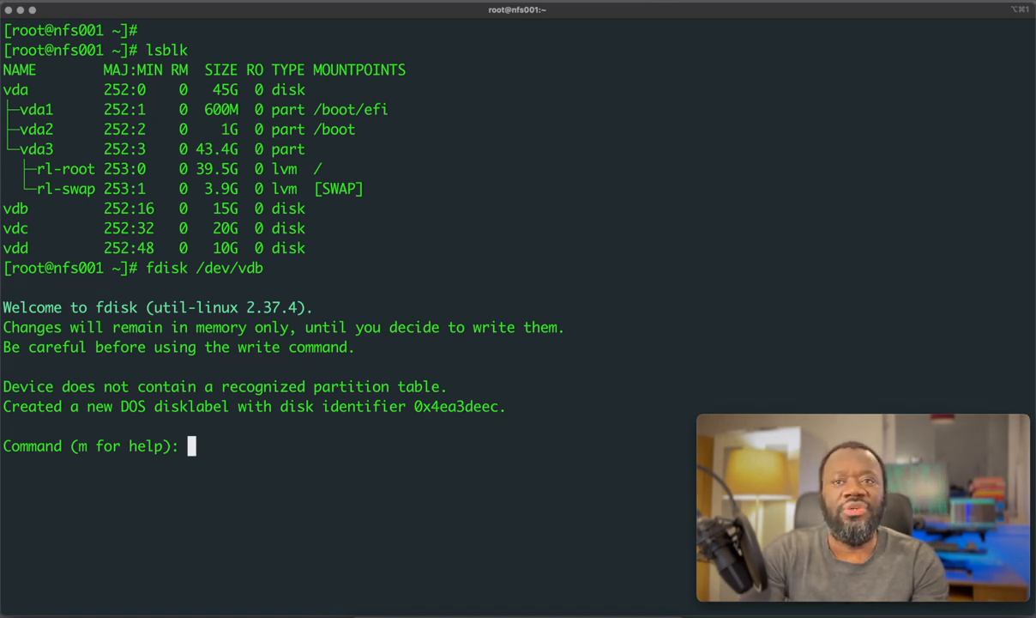
Create primary partition 1 on vdb with default start and a +5G size.
{"action": "type", "text": "n"}
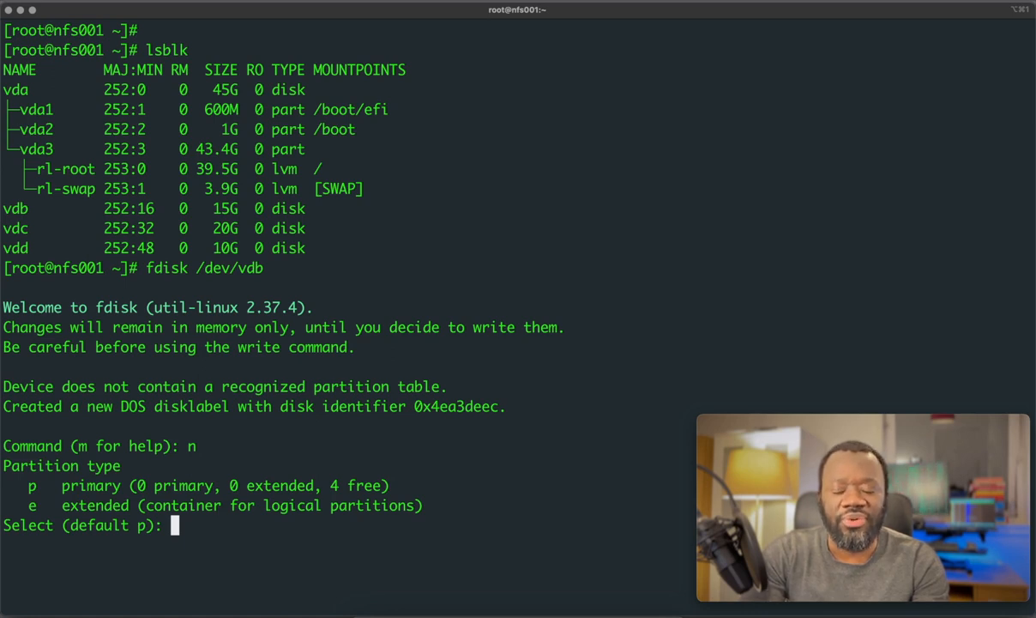
{"action": "type", "text": "p"}
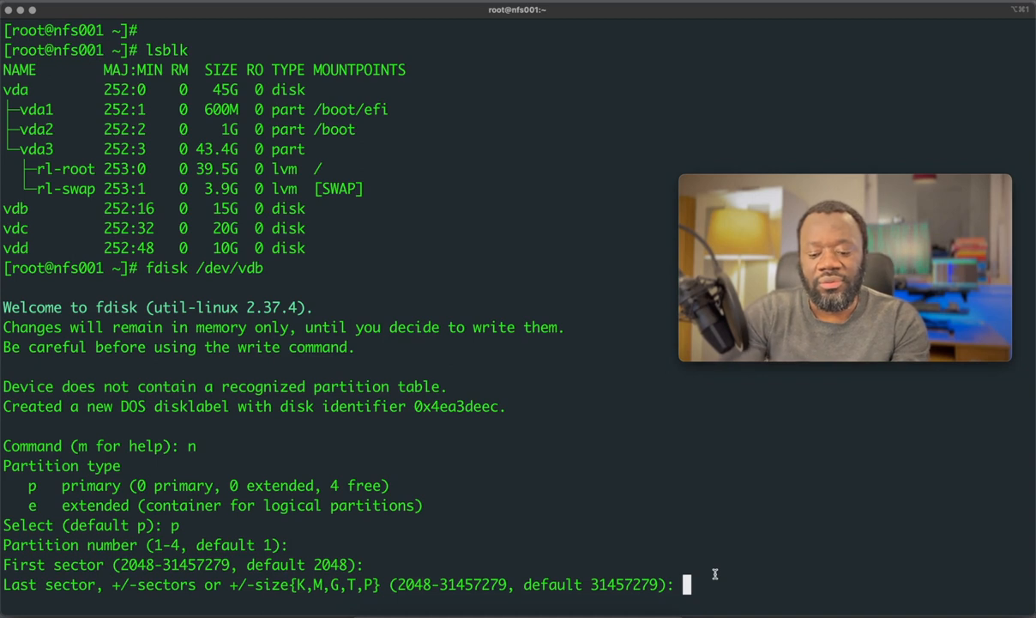
{"action": "type", "text": "5"}
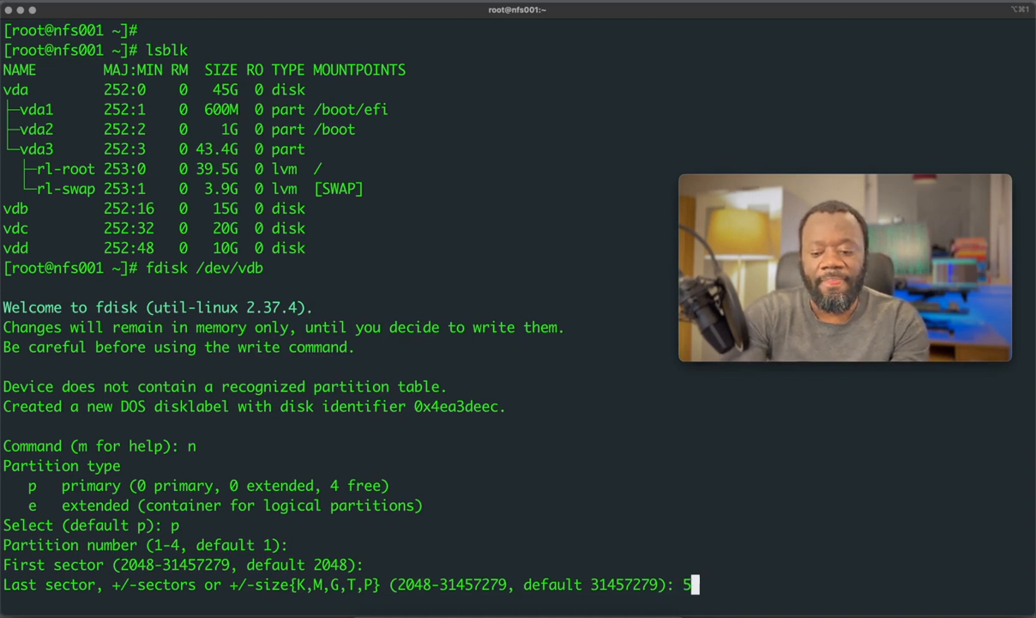
{"action": "type", "text": "G"}
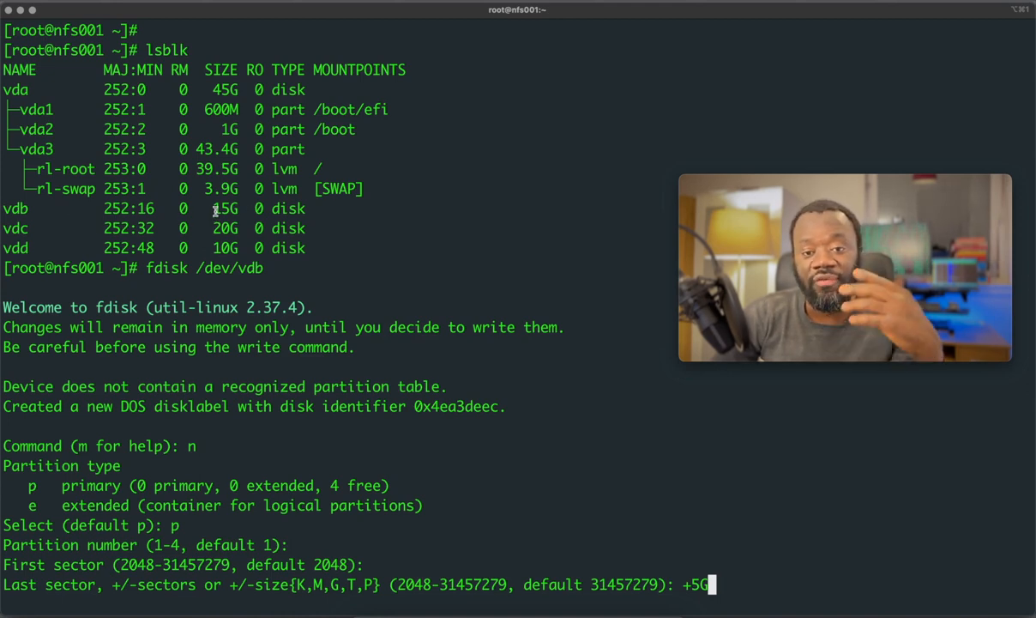
{"action": "mouse_move", "coordinate": [623, 446]}
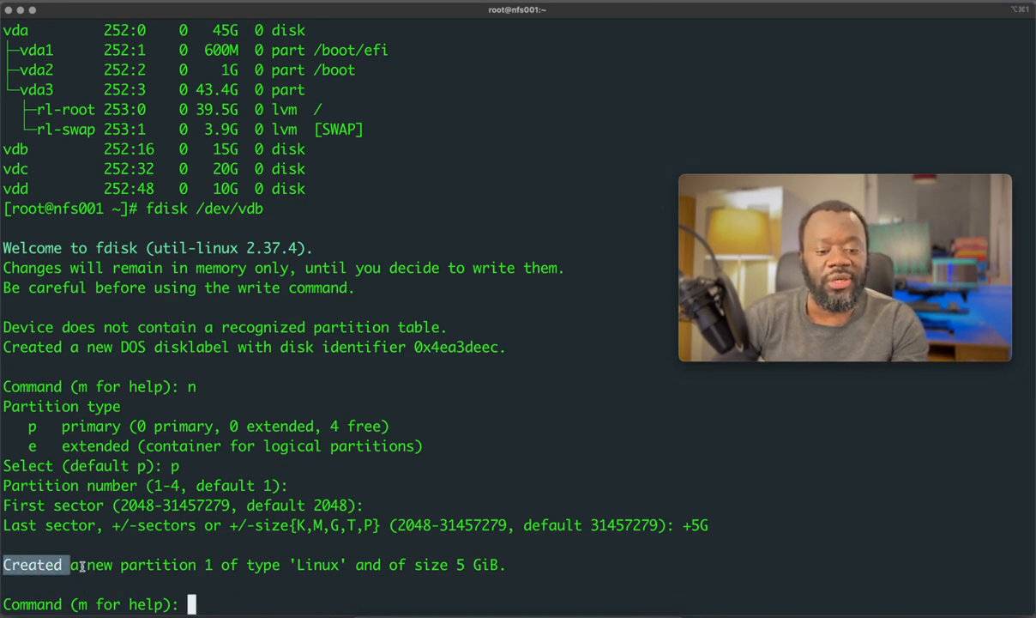
{"action": "left_click_drag", "start_coordinate": [77, 565], "coordinate": [511, 565]}
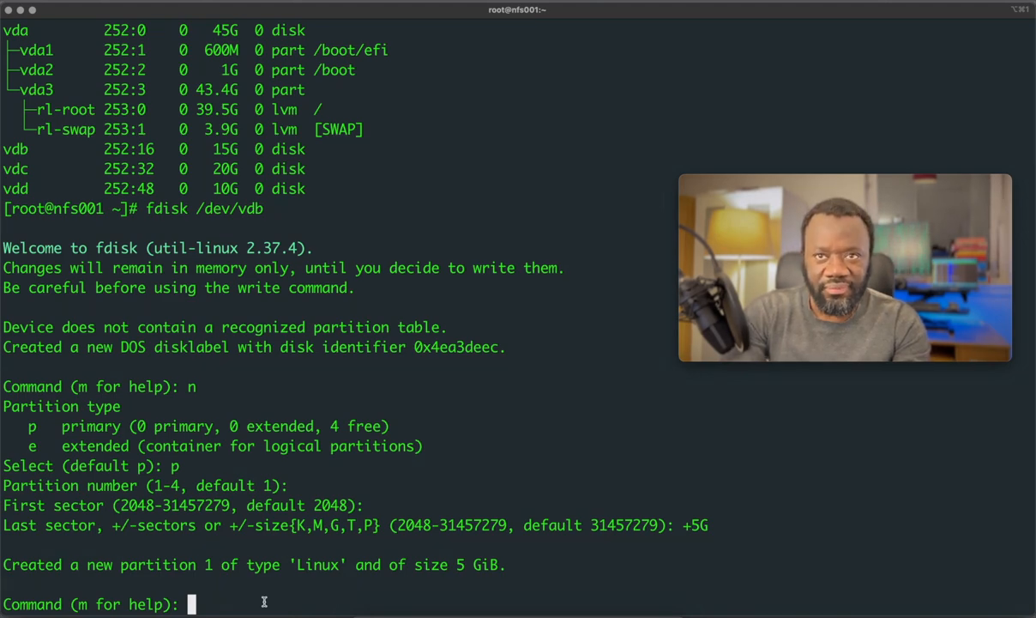
Print the vdb partition table, then write the 5G vdb1 partition and exit.
{"action": "type", "text": "p"}
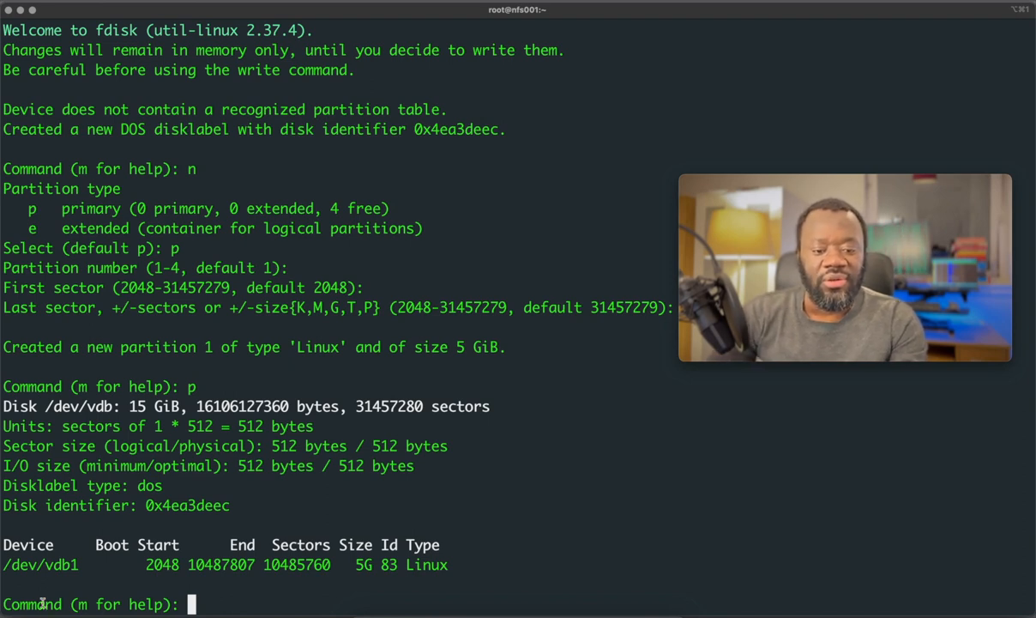
{"action": "mouse_move", "coordinate": [318, 460]}
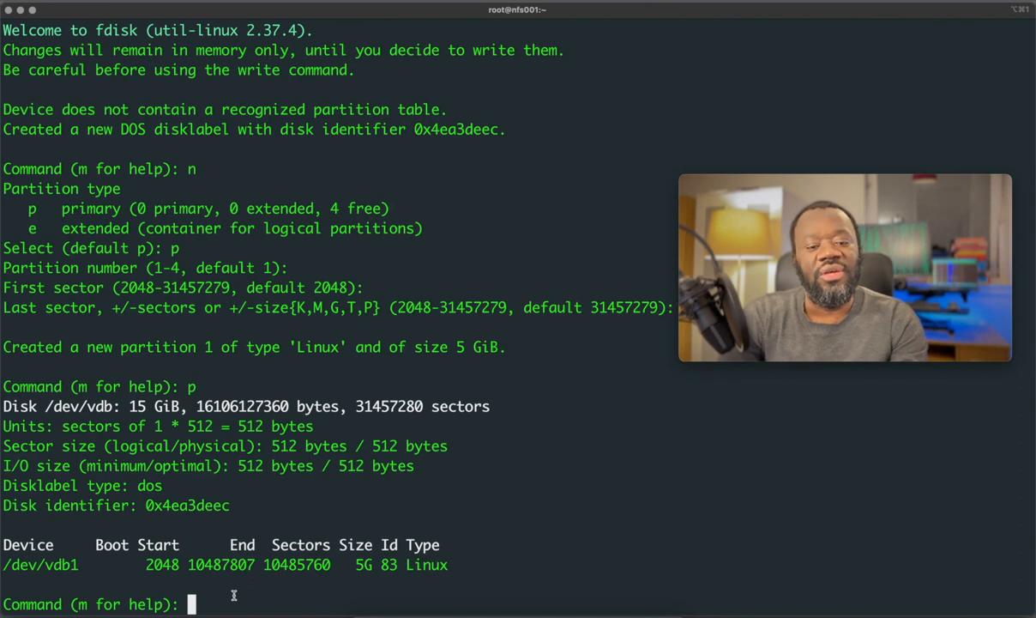
{"action": "type", "text": "w"}
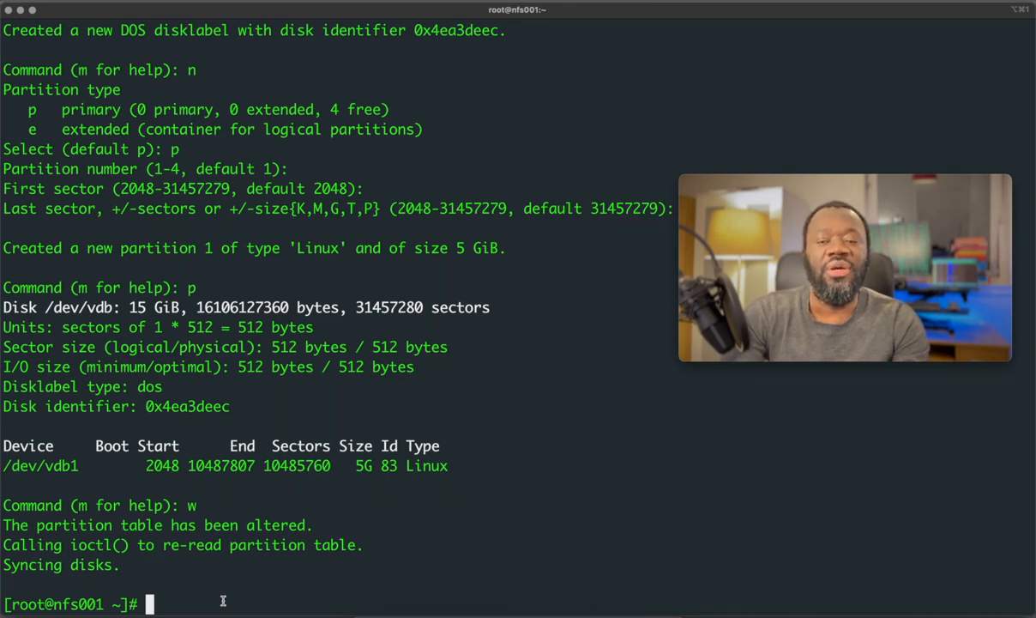
Re-run lsblk and check the 5G vdb1 partition under vdb.
{"action": "type", "text": "lsblk"}
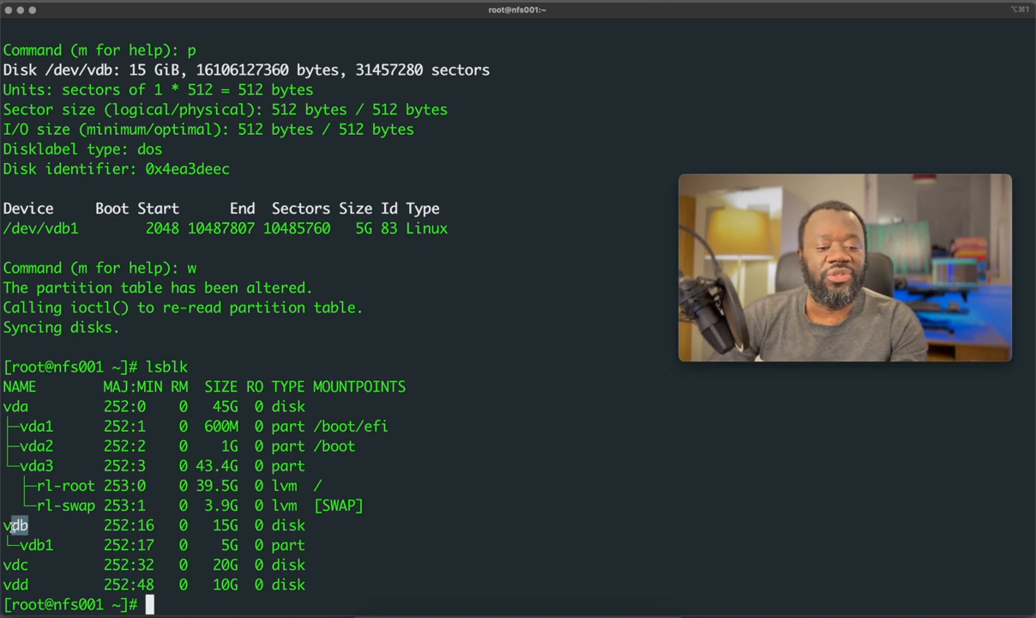
{"action": "double_click", "coordinate": [15, 524]}
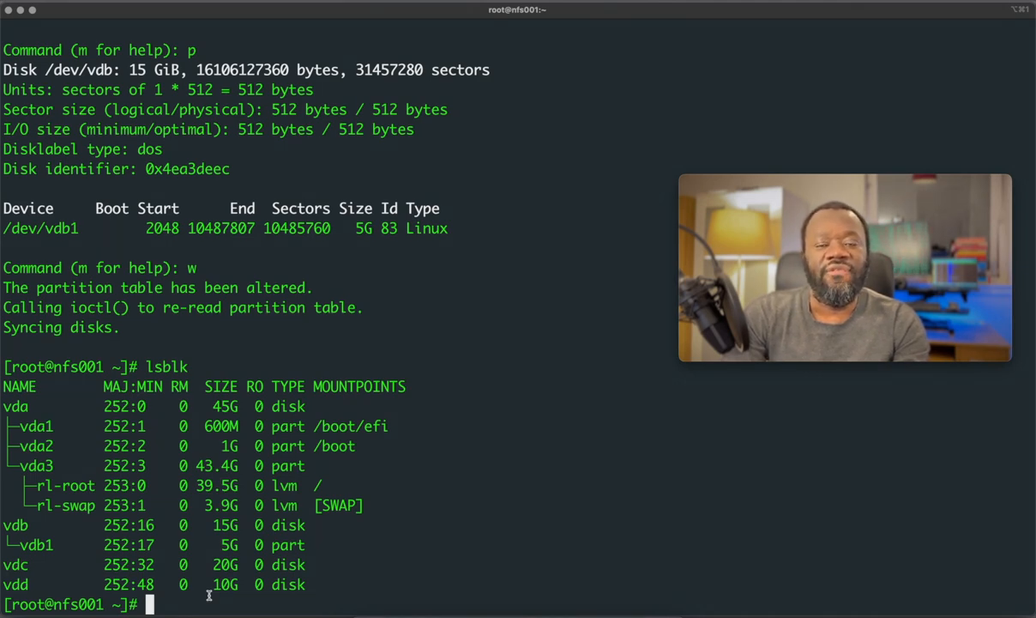
Run mkfs.ext4 on /dev/vdb1 to create an ext4 filesystem.
{"action": "type", "text": "m"}
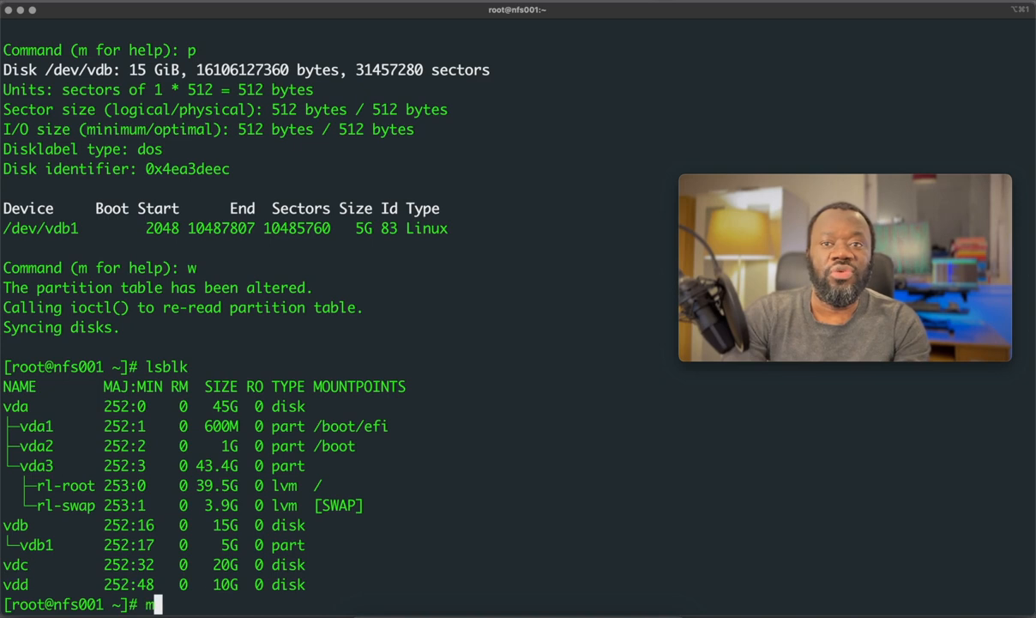
{"action": "type", "text": "kfs"}
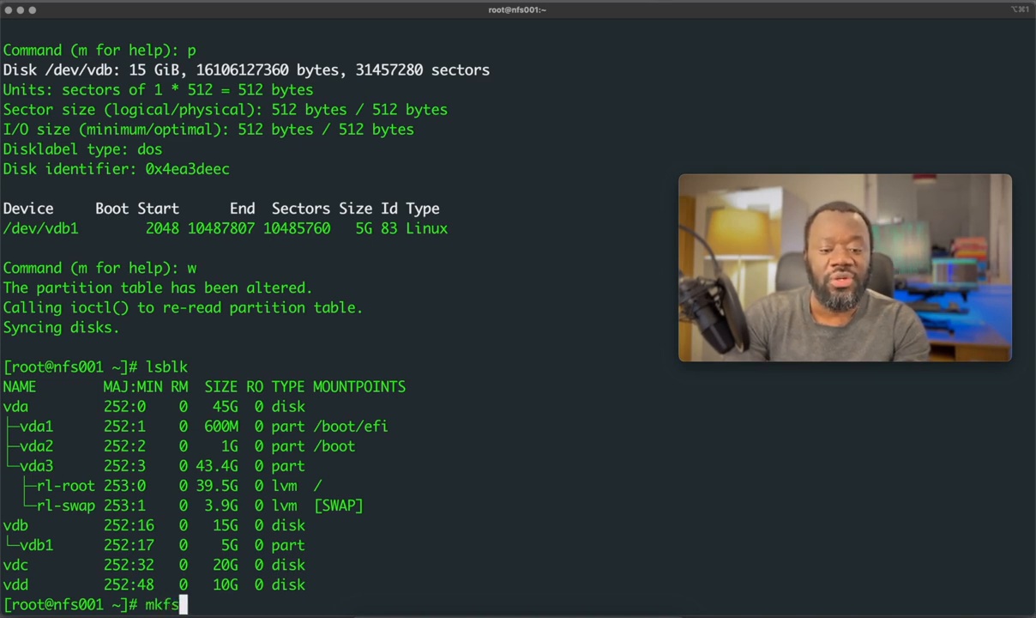
{"action": "type", "text": ".ext"}
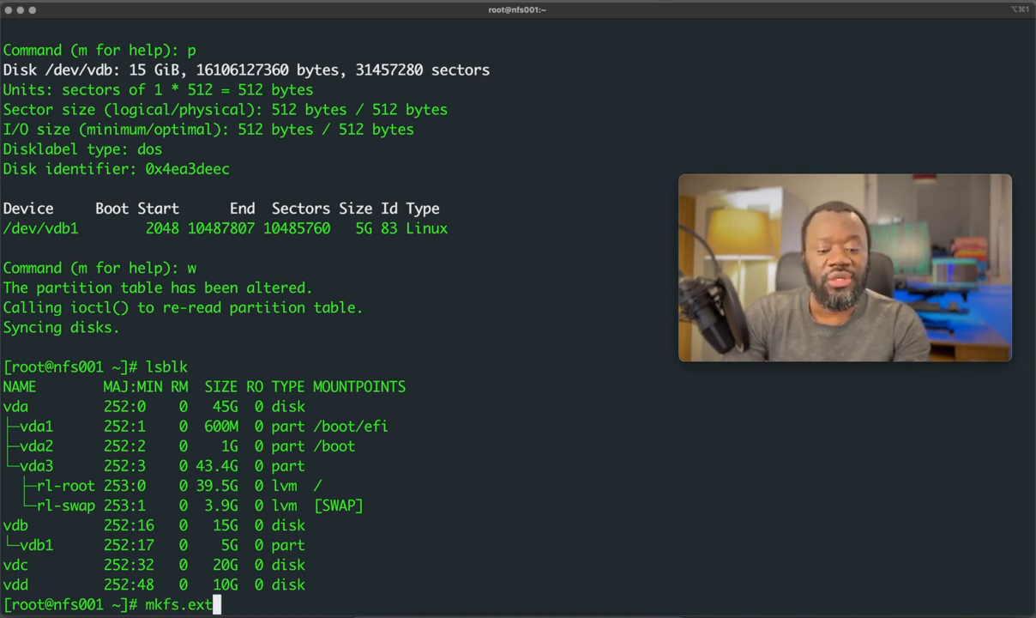
{"action": "type", "text": "4"}
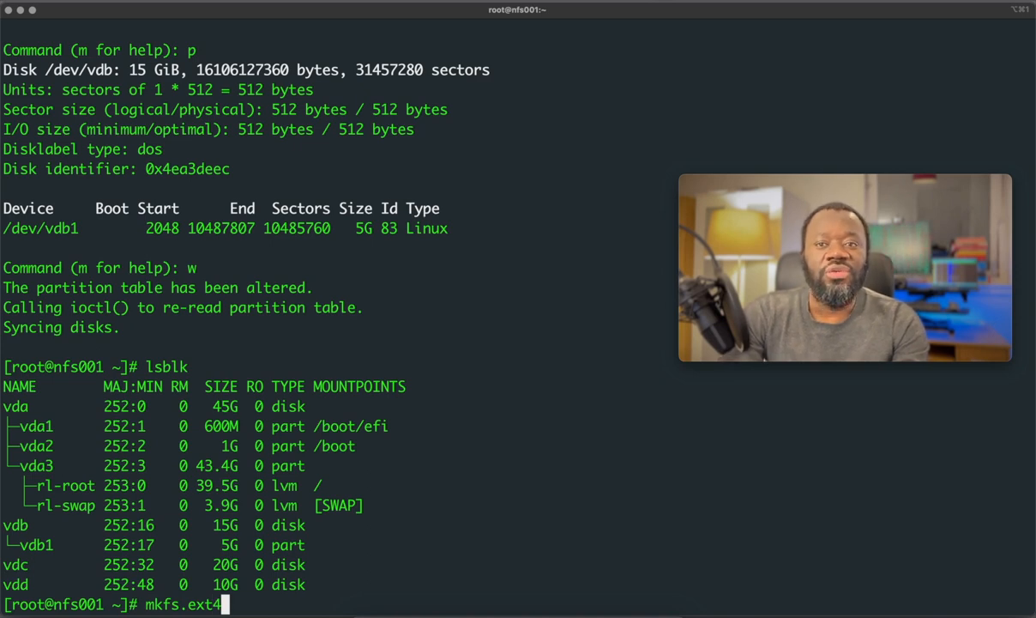
{"action": "type", "text": "/dev/"}
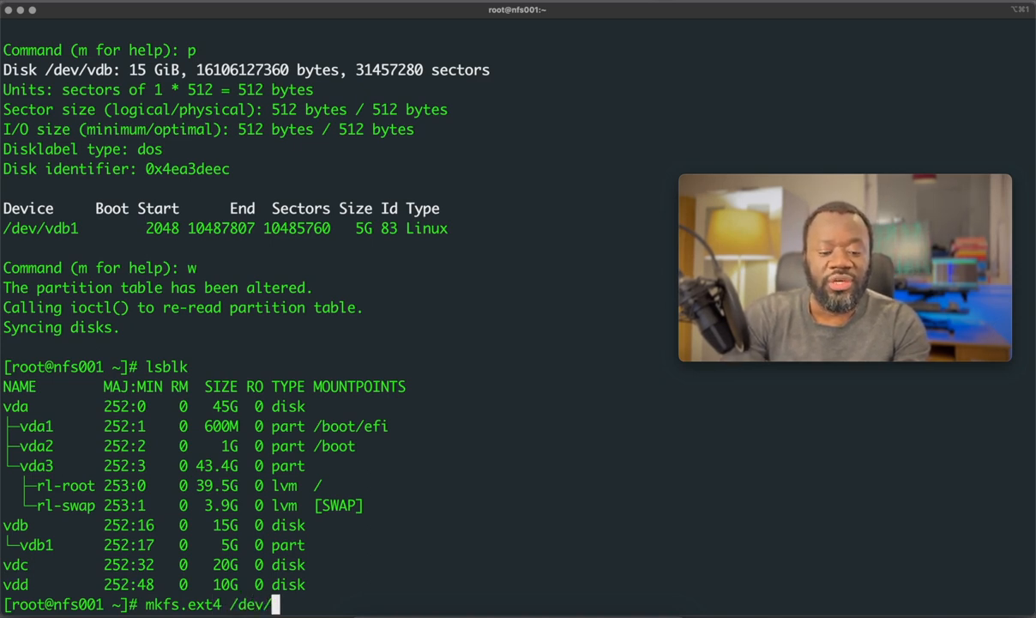
{"action": "type", "text": "vdb"}
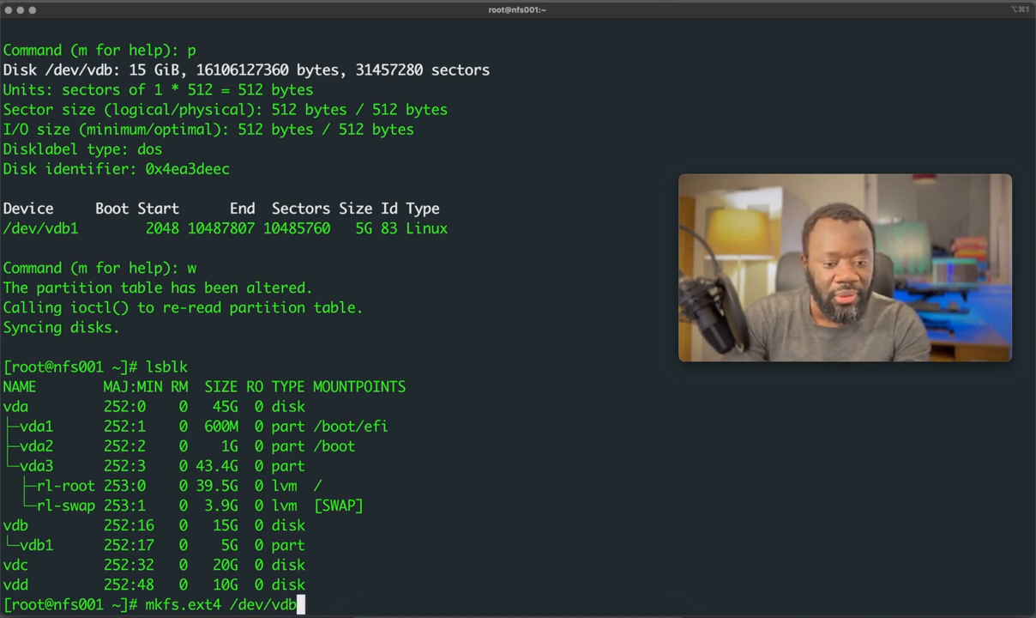
{"action": "type", "text": "1"}
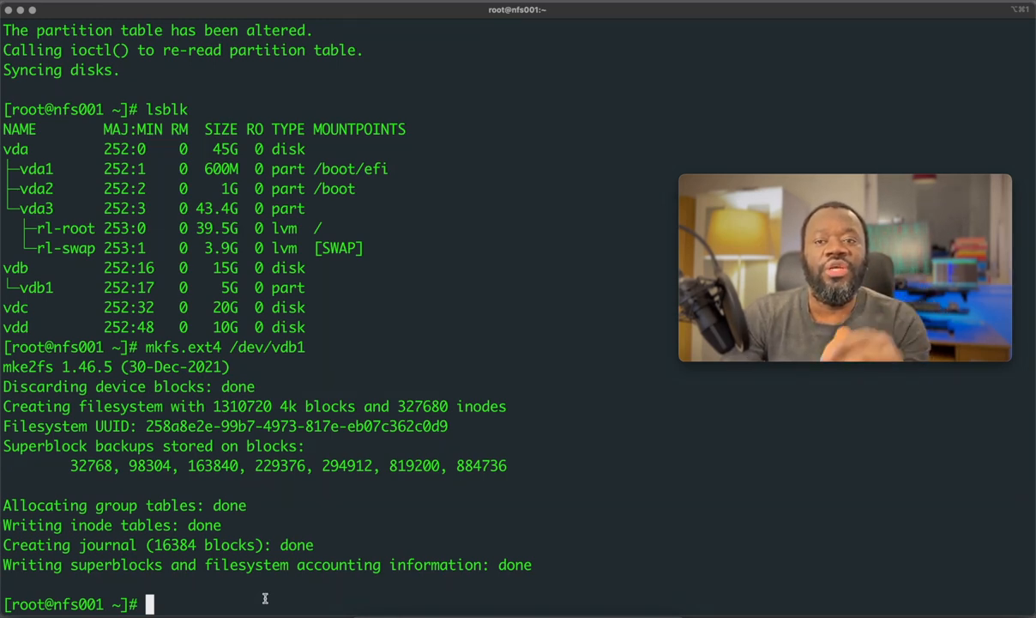
Create the /mnt/data directory and enter a mount of /dev/vdb1 onto it.
{"action": "type", "text": "mkdir /mnt/"}
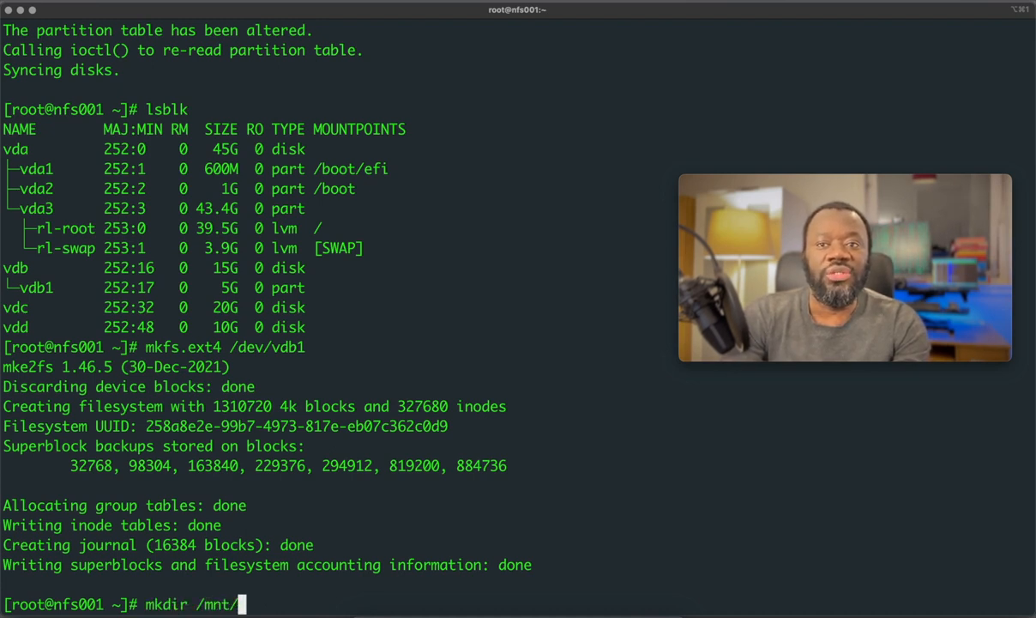
{"action": "type", "text": "data"}
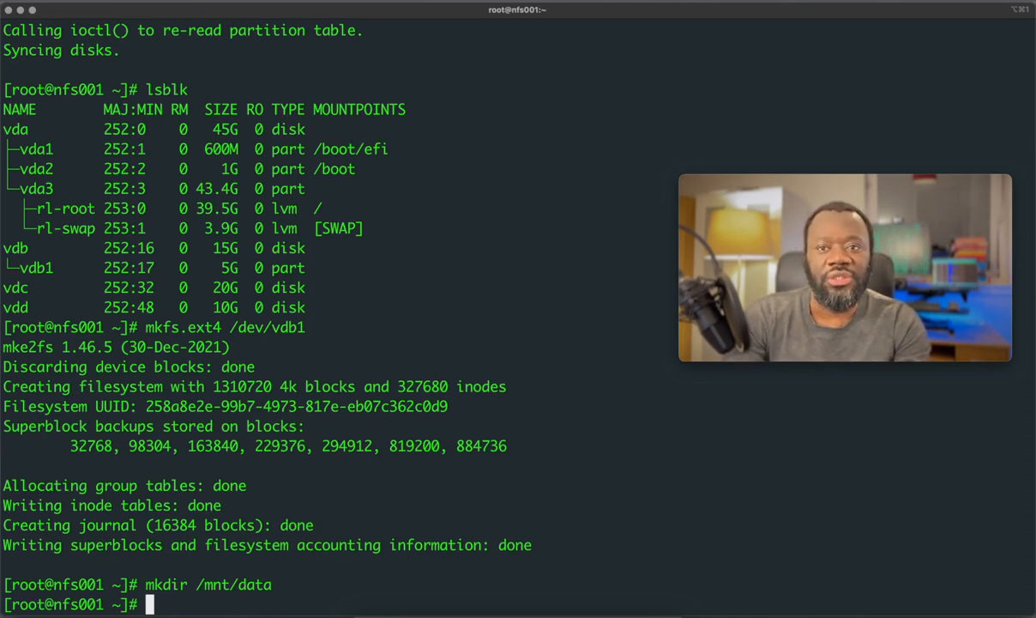
{"action": "type", "text": "moun"}
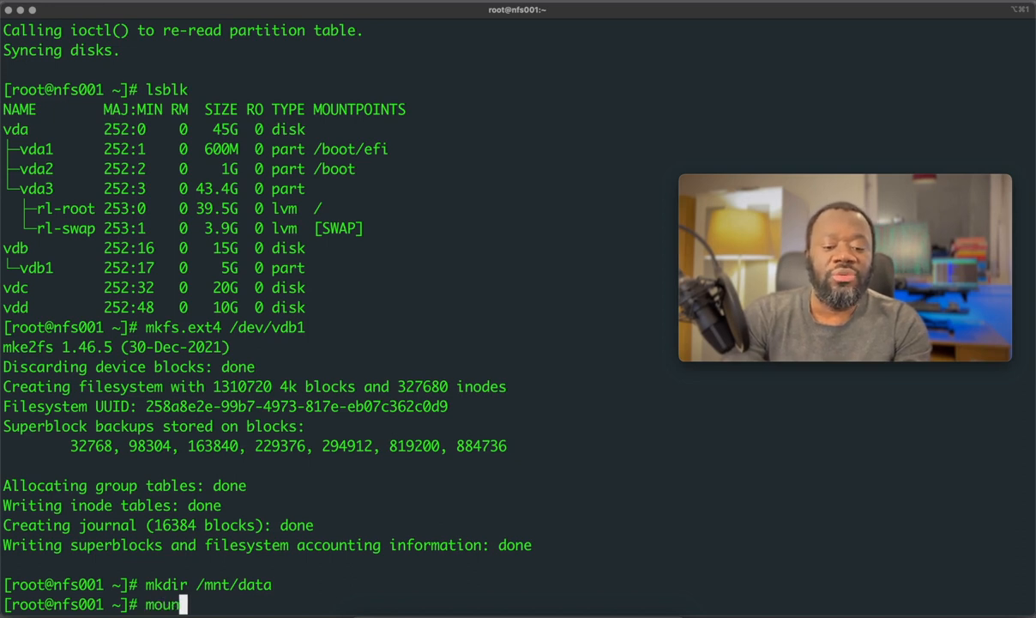
{"action": "type", "text": "t"}
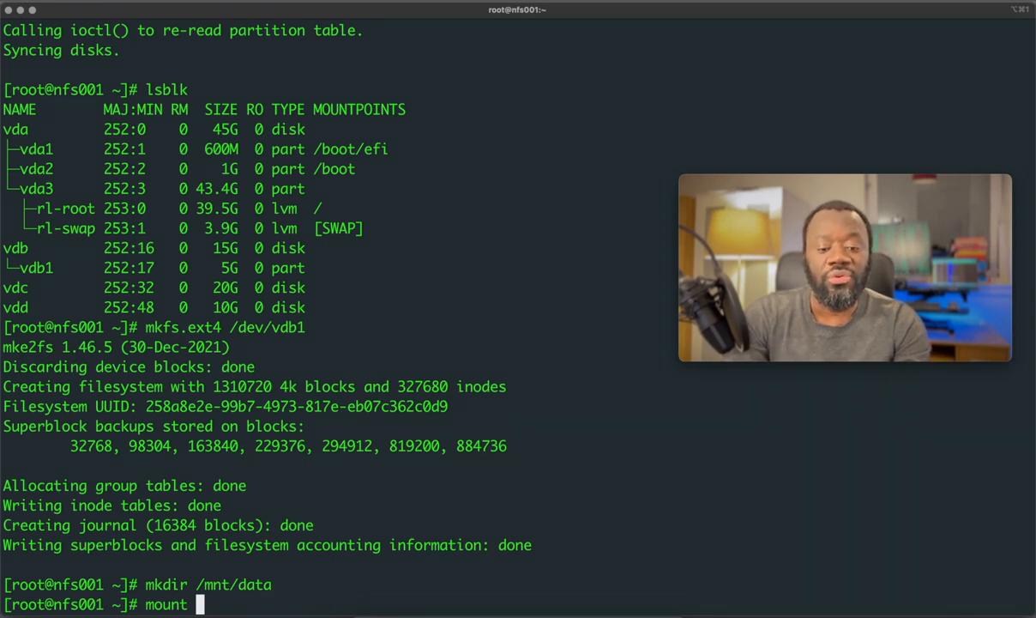
{"action": "type", "text": "/"}
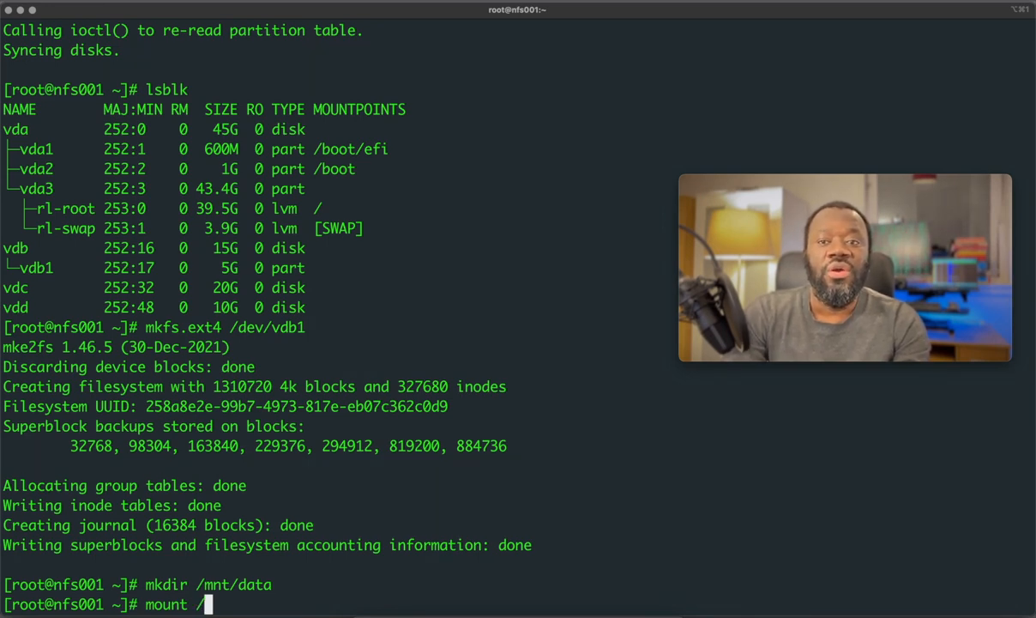
{"action": "type", "text": "dev/v"}
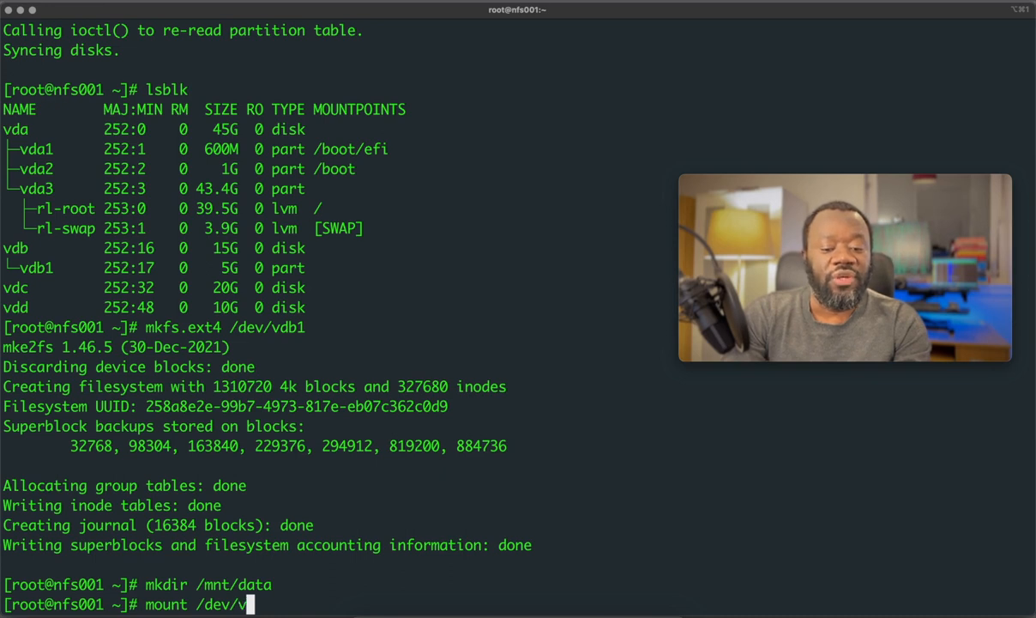
{"action": "type", "text": "db1"}
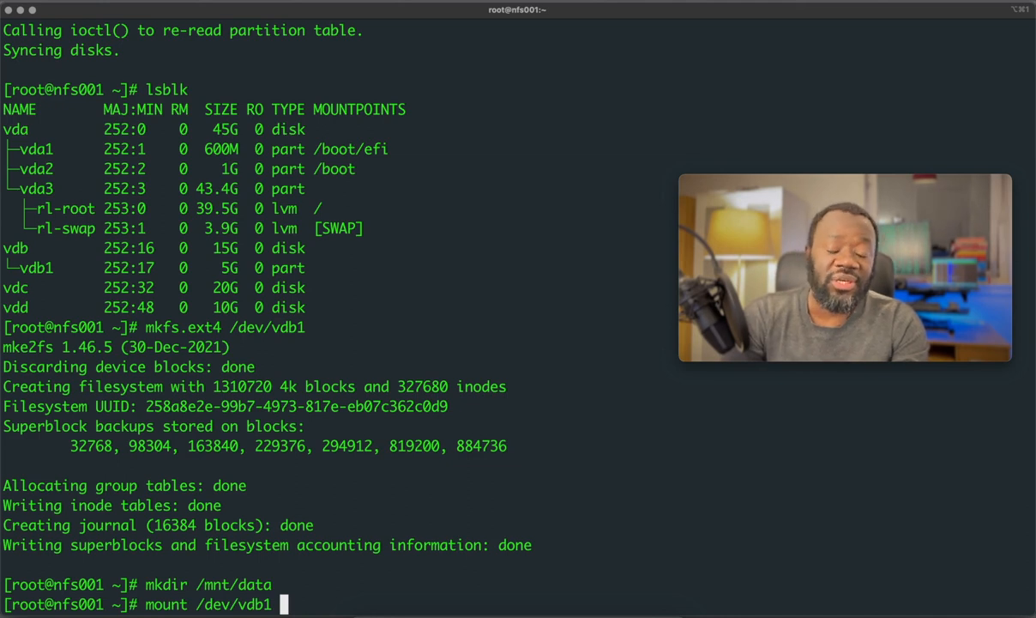
{"action": "type", "text": "/mnt/d"}
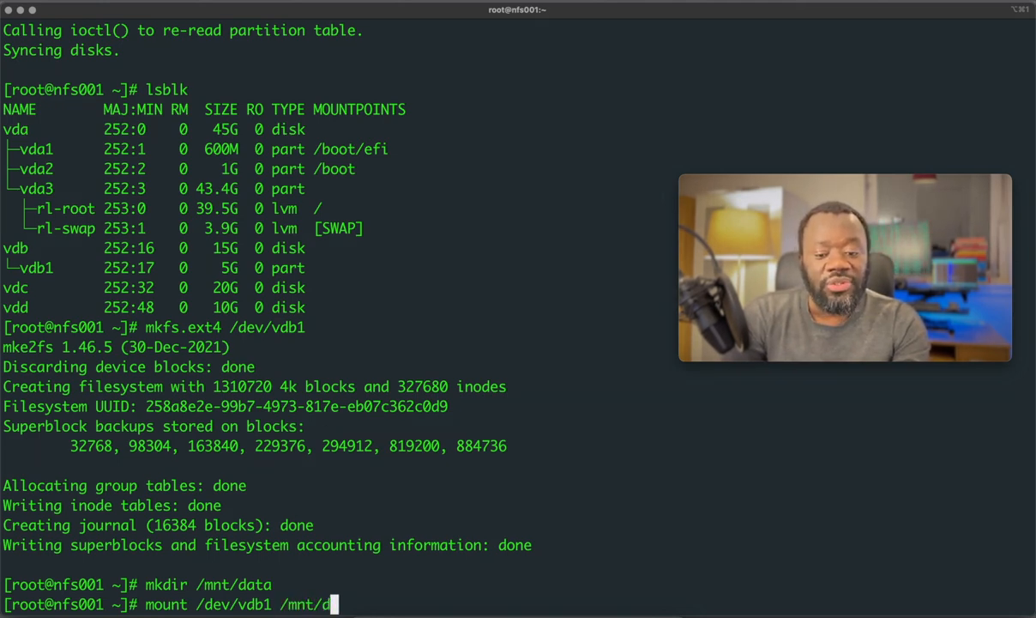
{"action": "type", "text": "ata"}
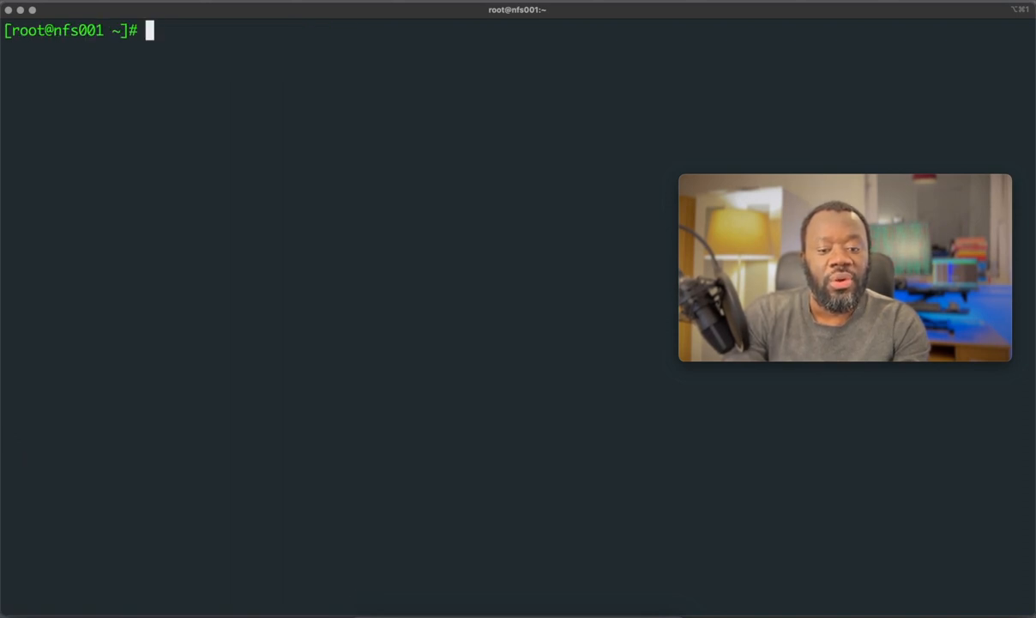
Mount /dev/vdb1 on /mnt/data and confirm with df -h it shows 4.9G.
{"action": "type", "text": "mount /dev/vdb1 /mnt/data"}
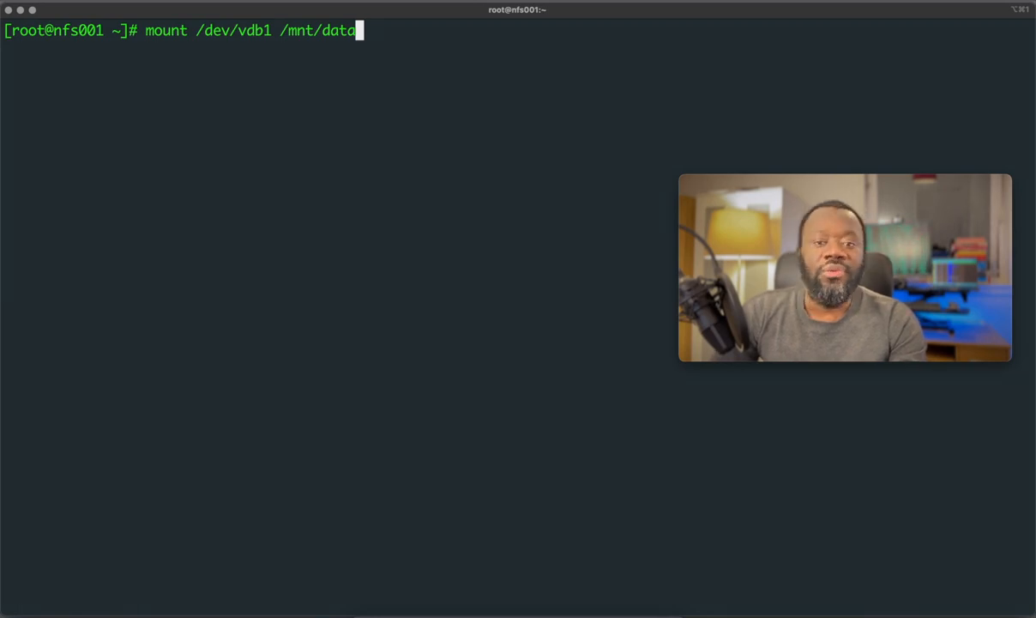
{"action": "type", "text": "clear"}
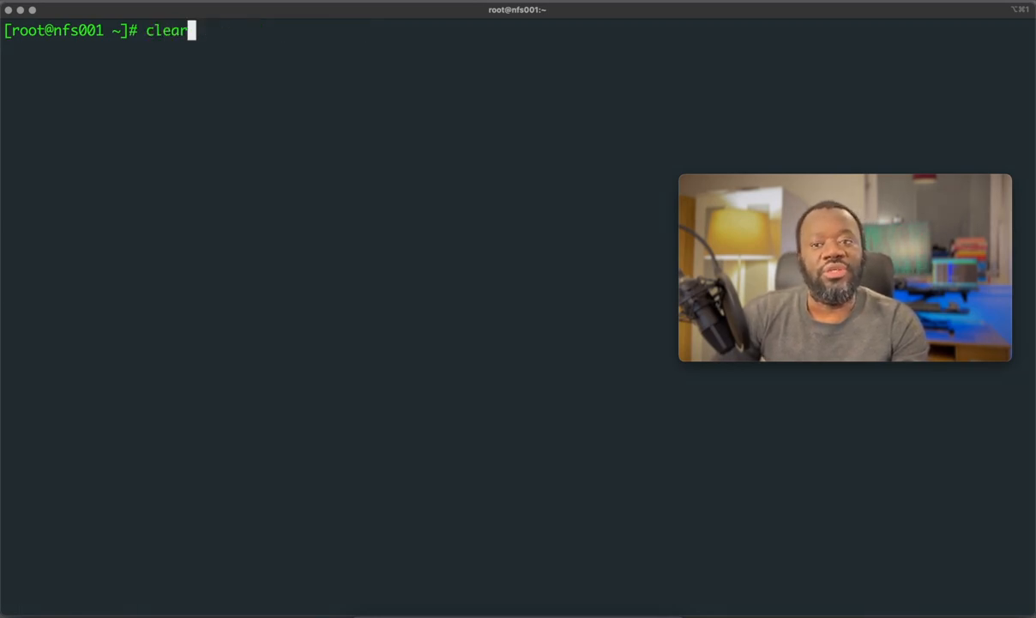
{"action": "key", "text": "Backspace"}
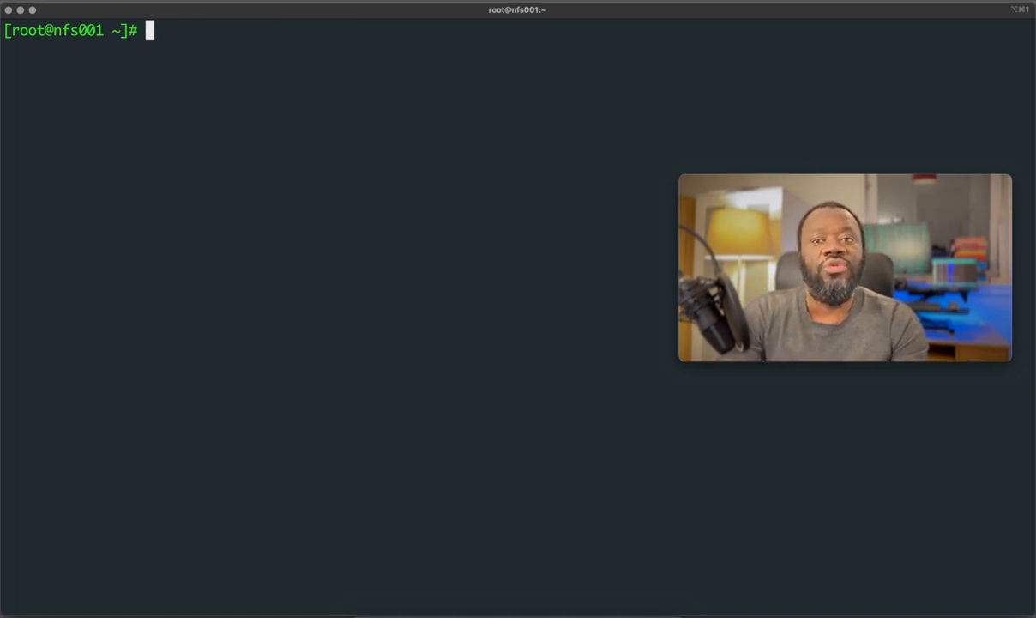
{"action": "type", "text": "df -h"}
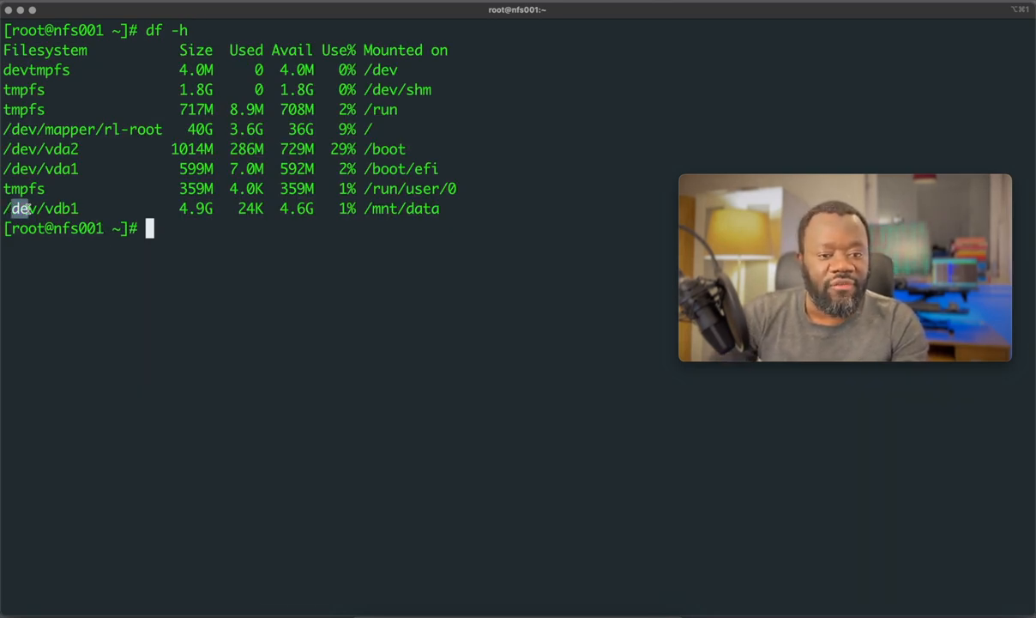
{"action": "double_click", "coordinate": [62, 208]}
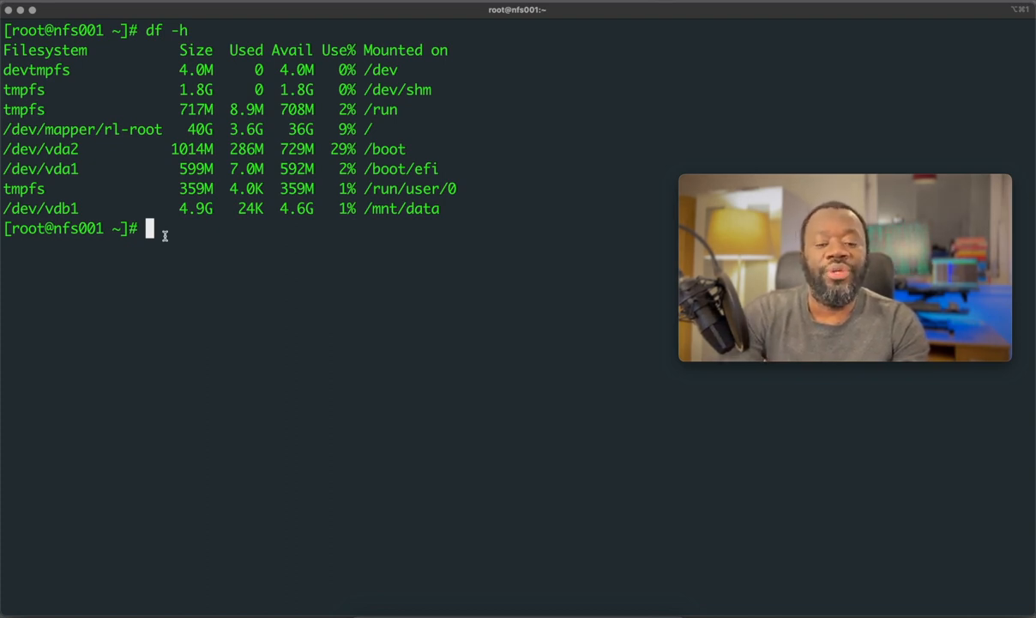
Cancel a half-typed vim command and run blkid | grep /dev/vdb1.
{"action": "type", "text": "v"}
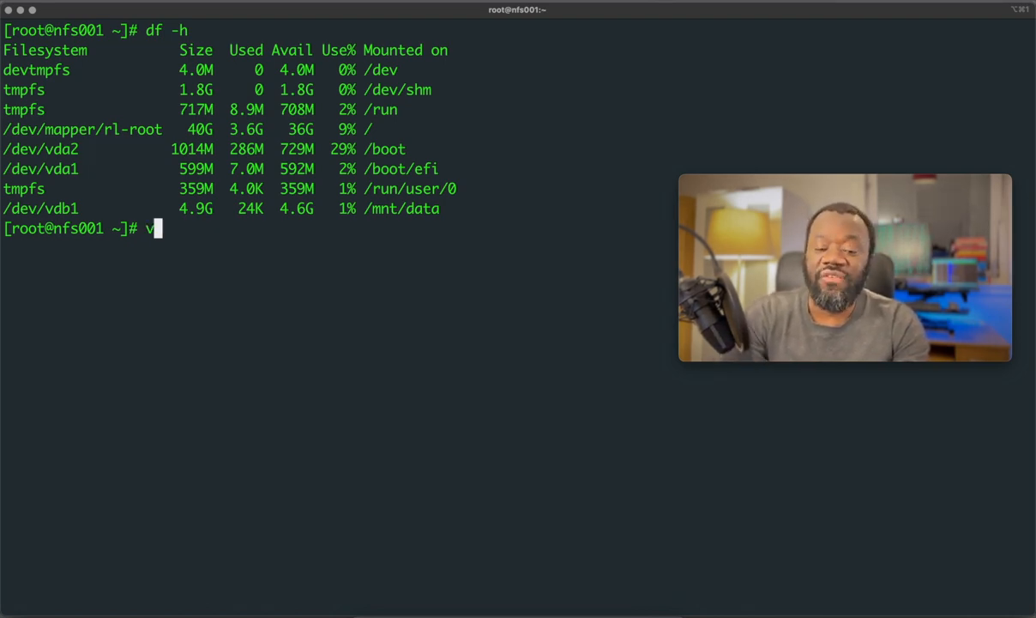
{"action": "type", "text": "im /"}
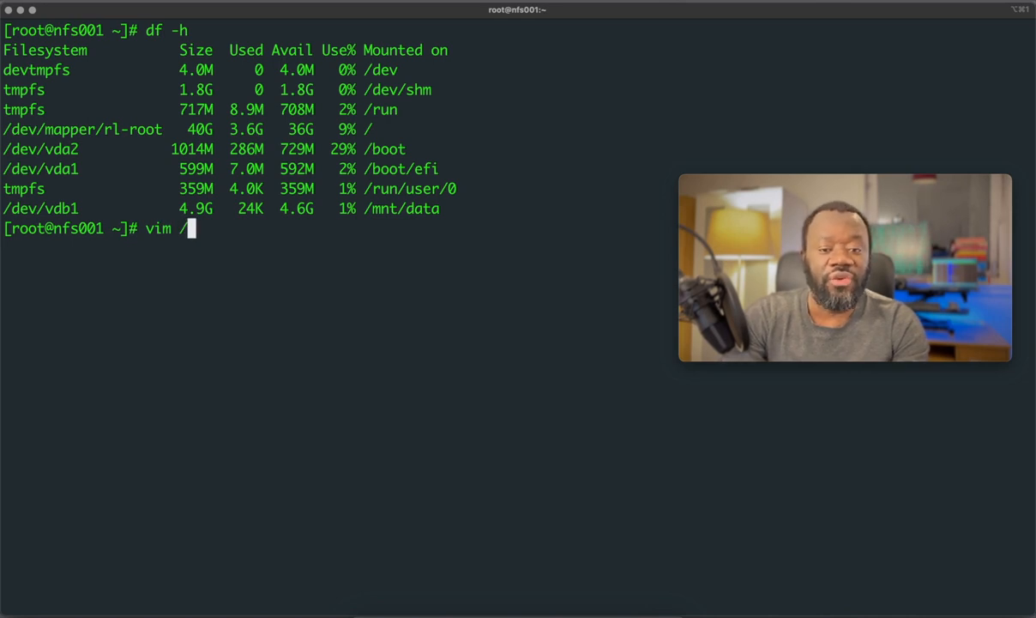
{"action": "key", "text": "ctrl+c"}
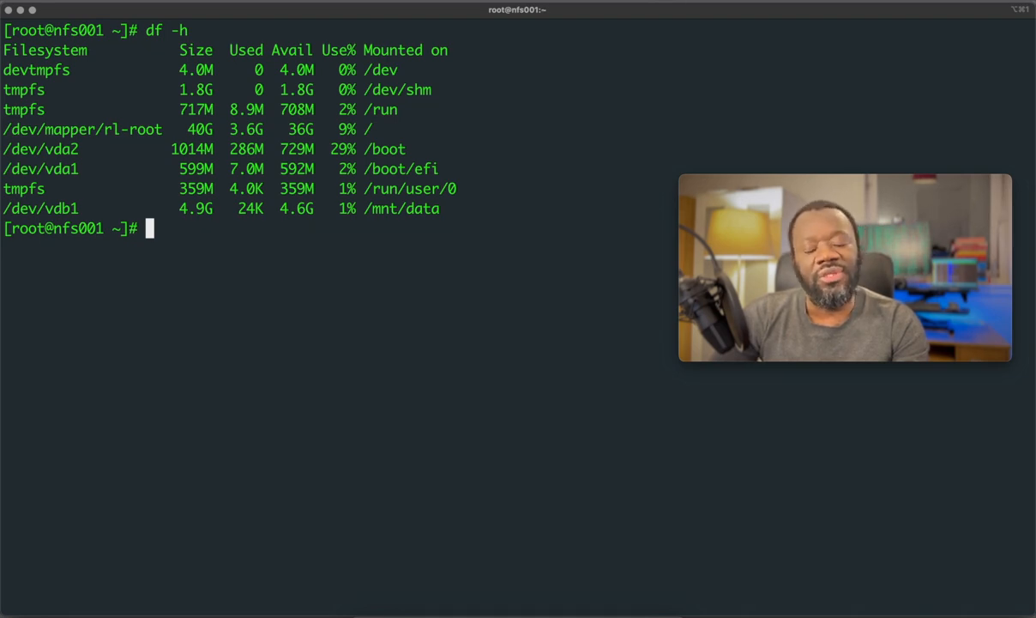
{"action": "type", "text": "blkid"}
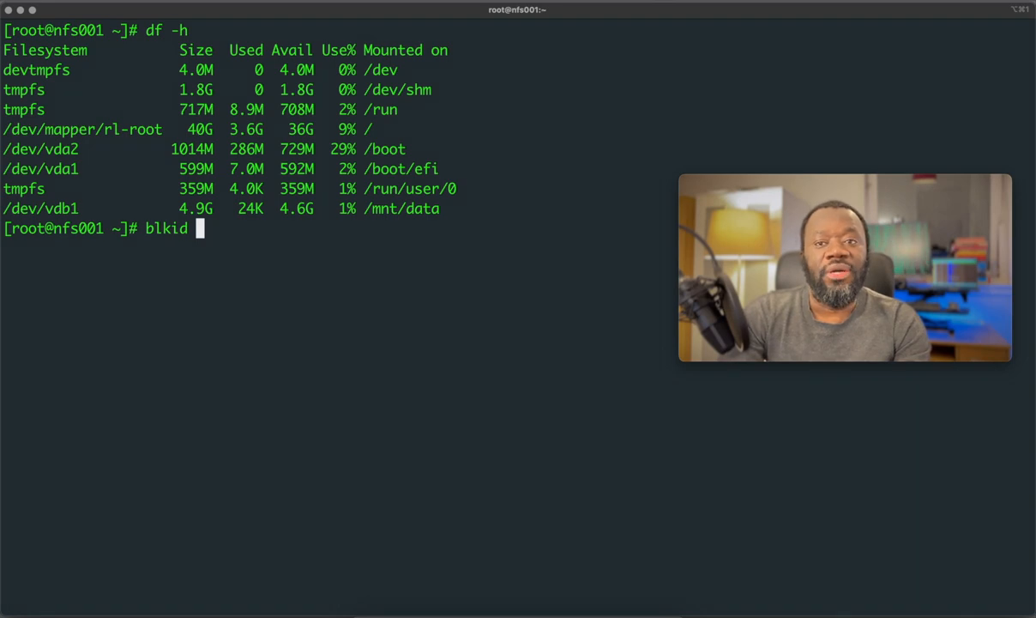
{"action": "type", "text": "| gre"}
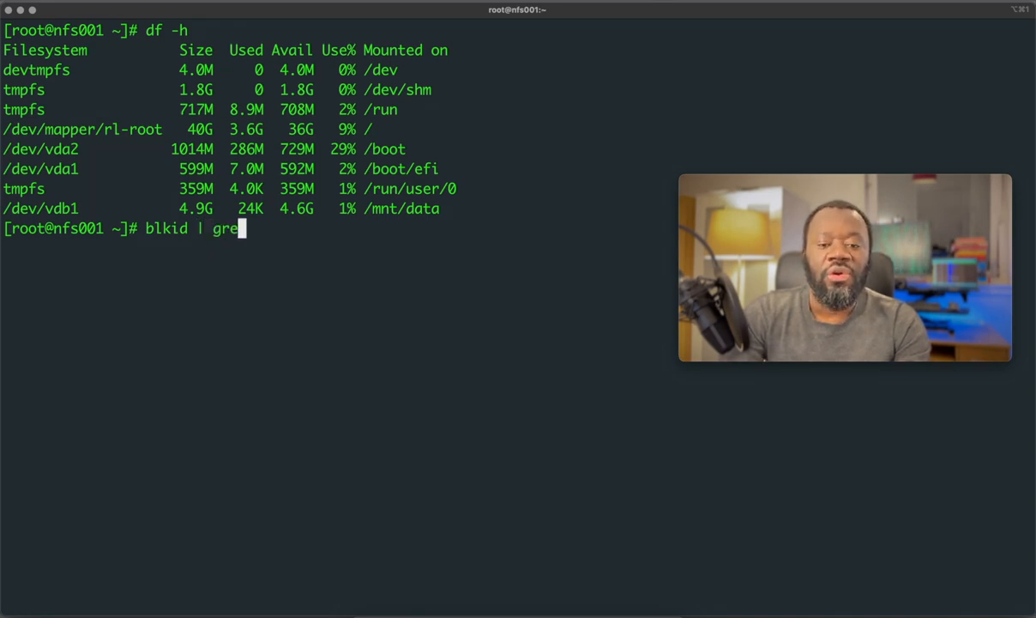
{"action": "type", "text": "p"}
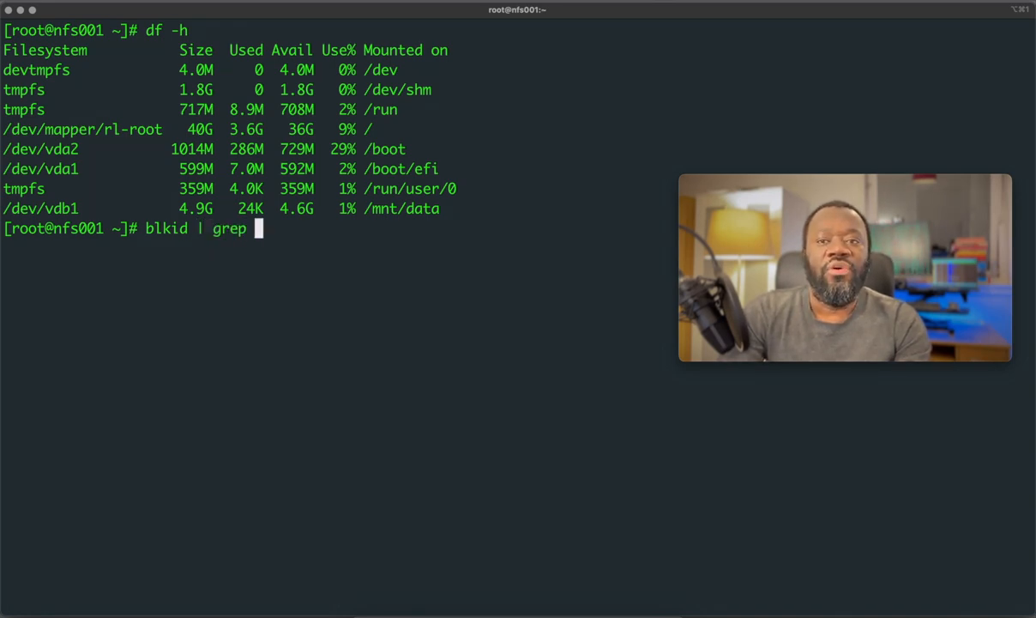
{"action": "type", "text": "/"}
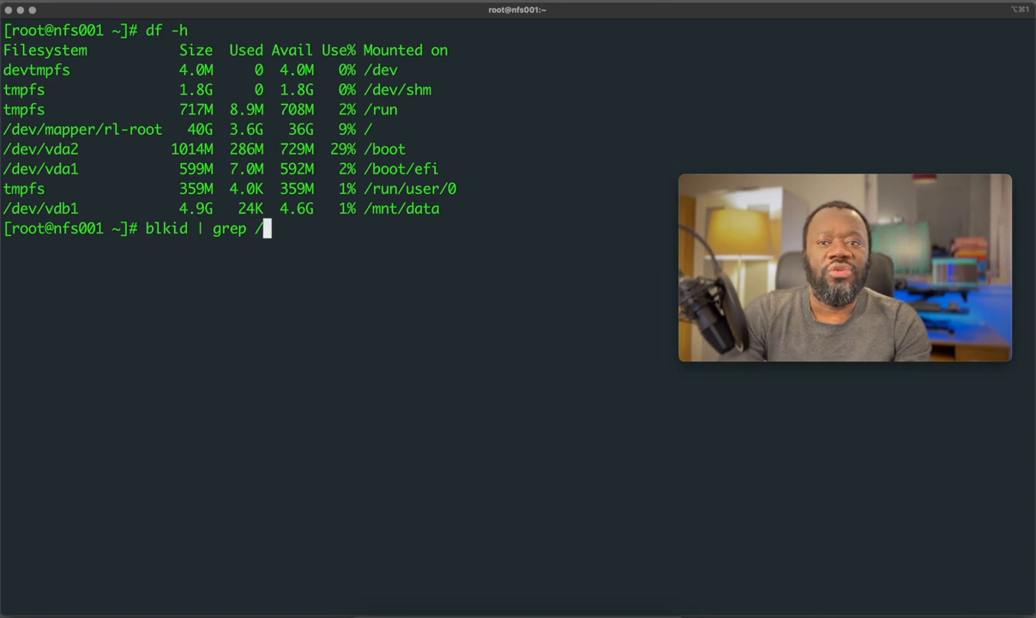
{"action": "type", "text": "dev"}
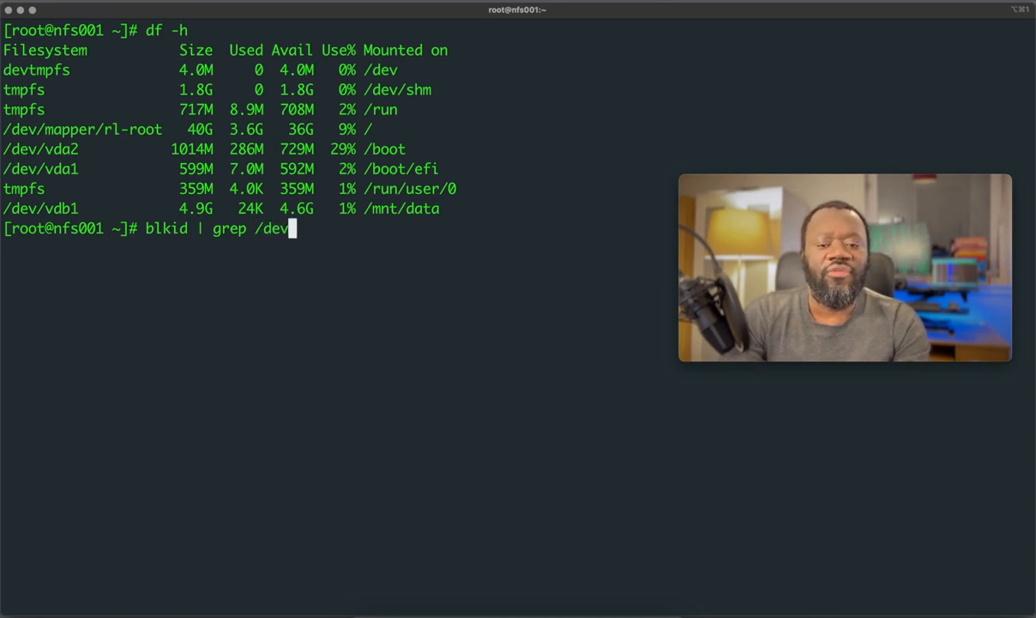
{"action": "type", "text": "vdb1"}
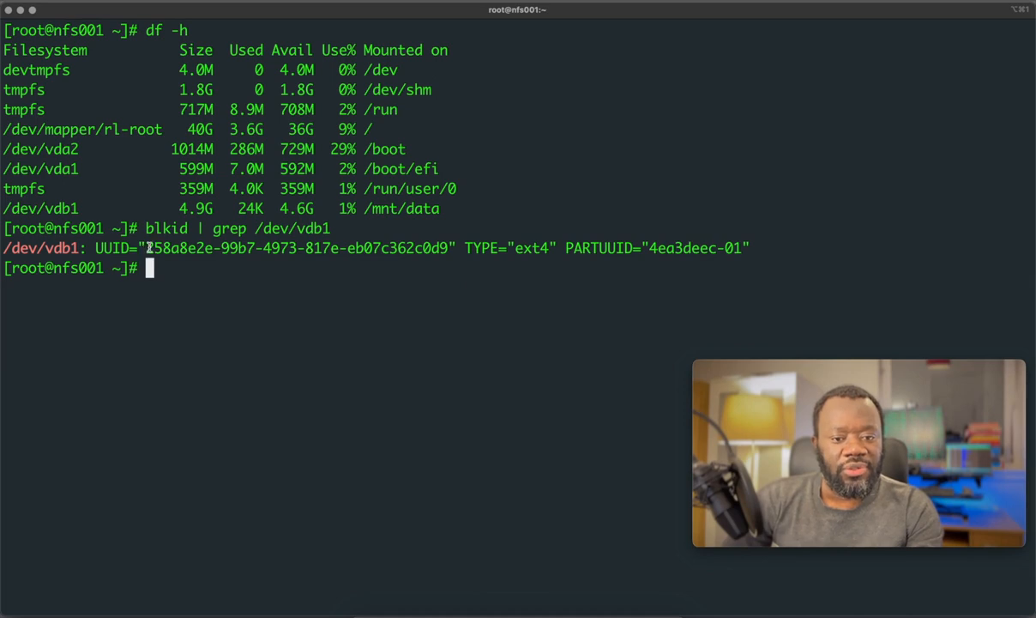
Copy vdb1's UUID 258a8e2e-99b7-4973-817e-eb07c362c0d9 to the clipboard.
{"action": "left_click_drag", "start_coordinate": [146, 248], "coordinate": [448, 248]}
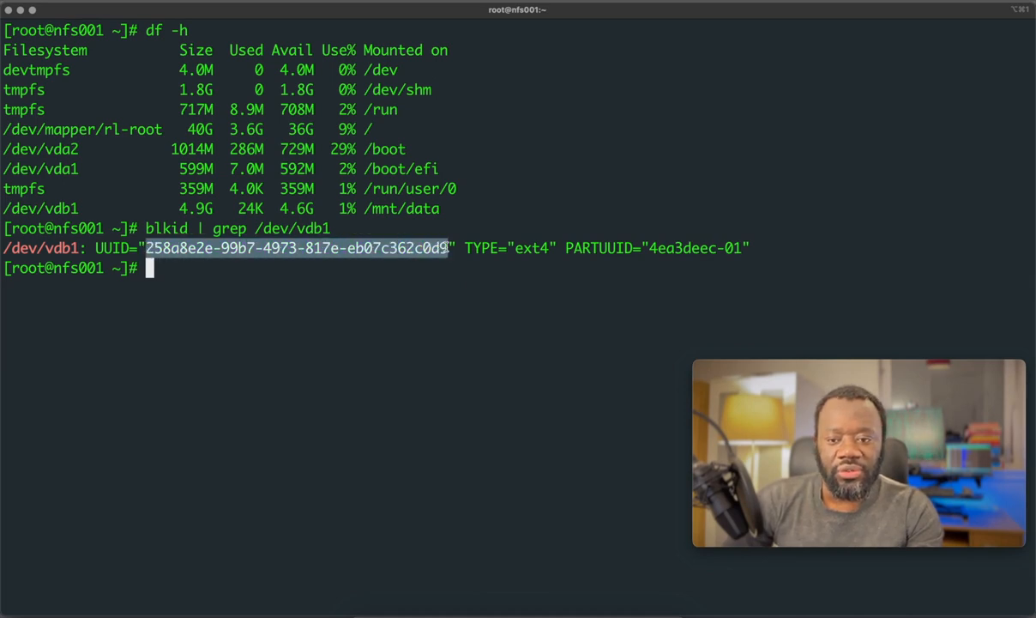
{"action": "right_click", "coordinate": [300, 248]}
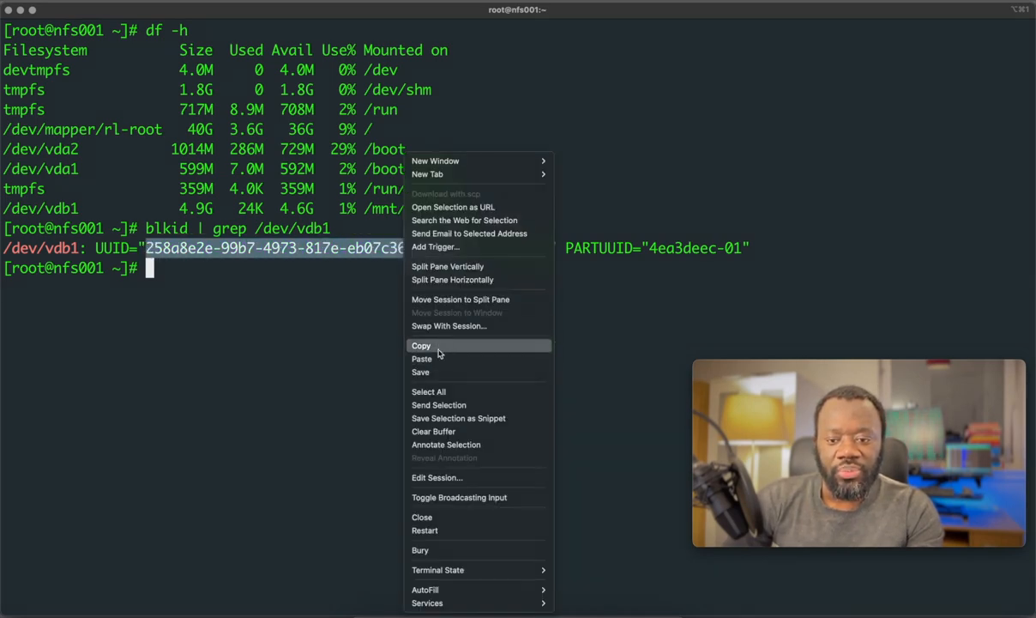
{"action": "left_click", "coordinate": [421, 344]}
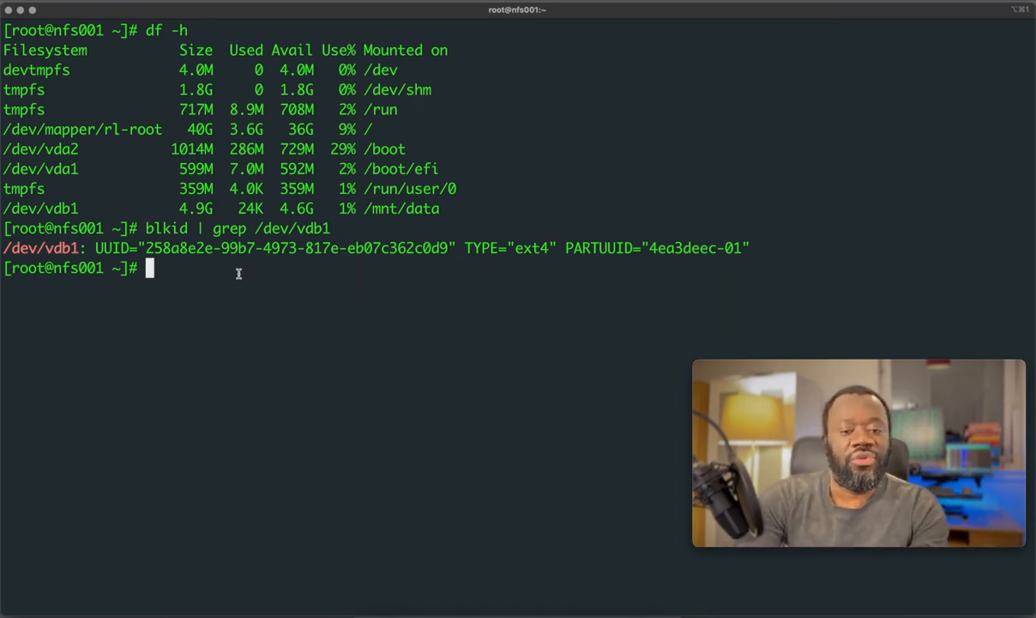
Open /etc/fstab in vim.
{"action": "type", "text": "vim /"}
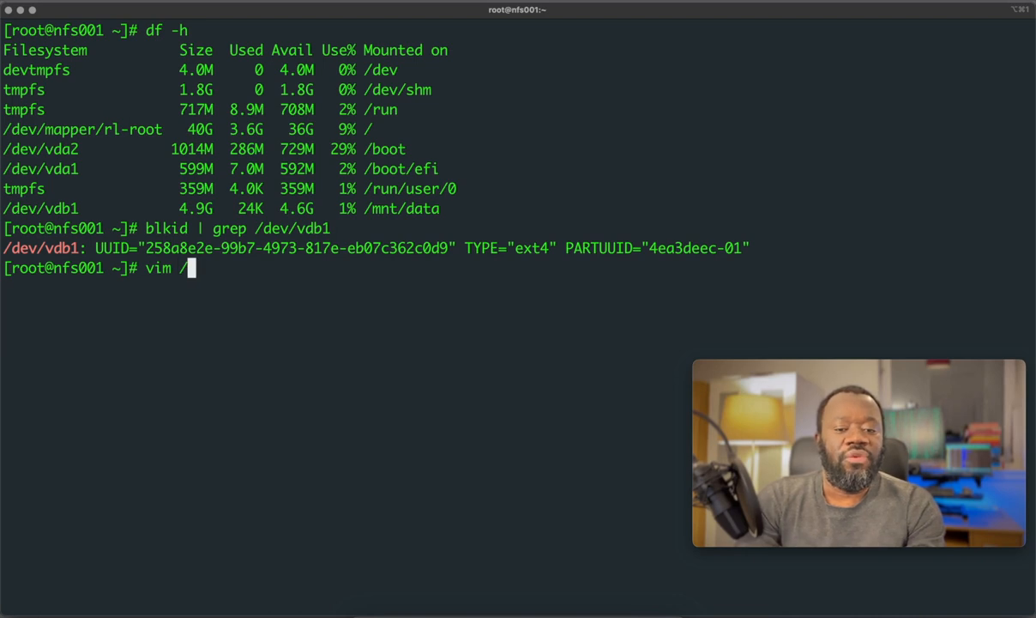
{"action": "type", "text": "e"}
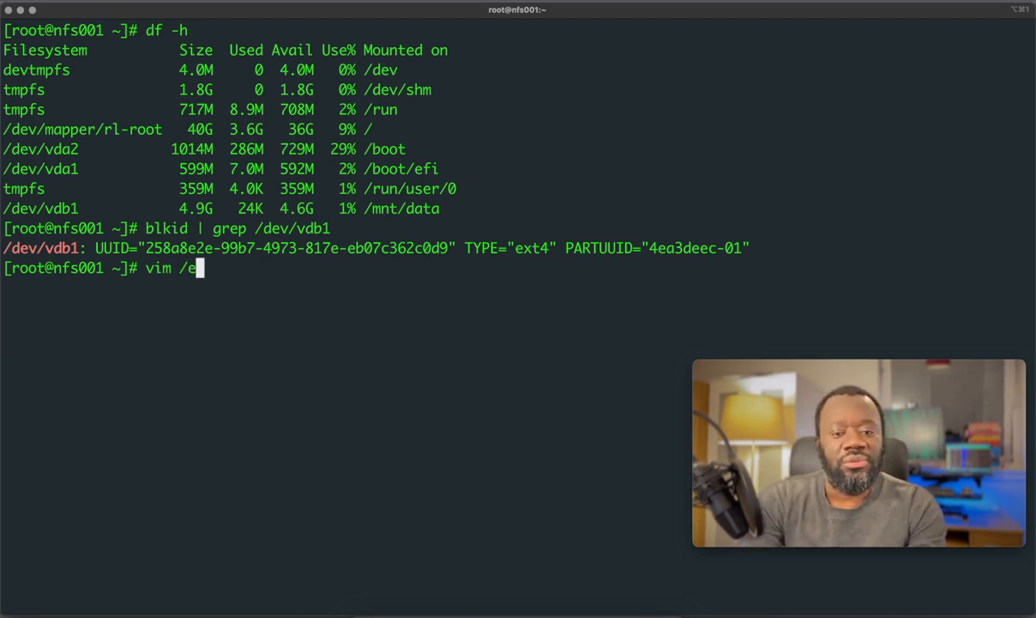
{"action": "type", "text": "tc/"}
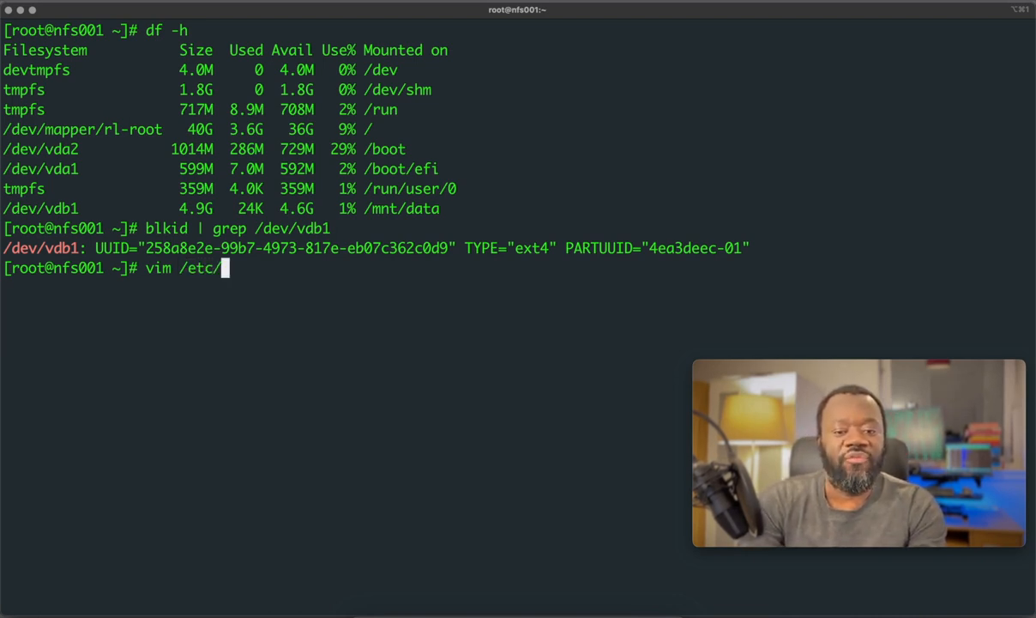
{"action": "type", "text": "fst"}
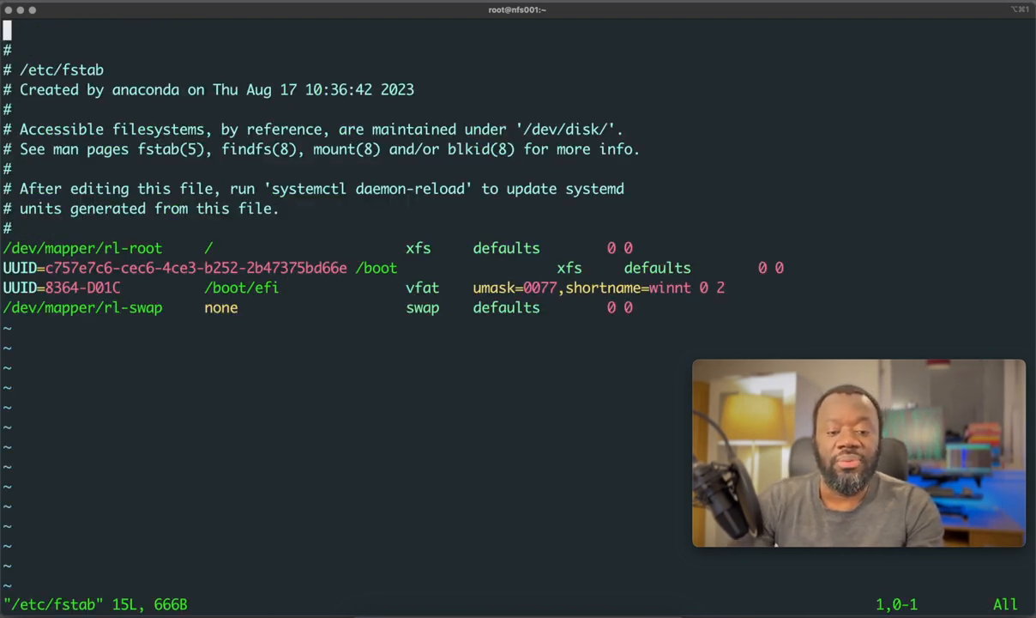
Add 'UUID=258a8e2e-99b7-4973-817e-eb07c362c0d9 /mnt/data ext4 defaults 1 2' and save.
{"action": "key", "text": "i"}
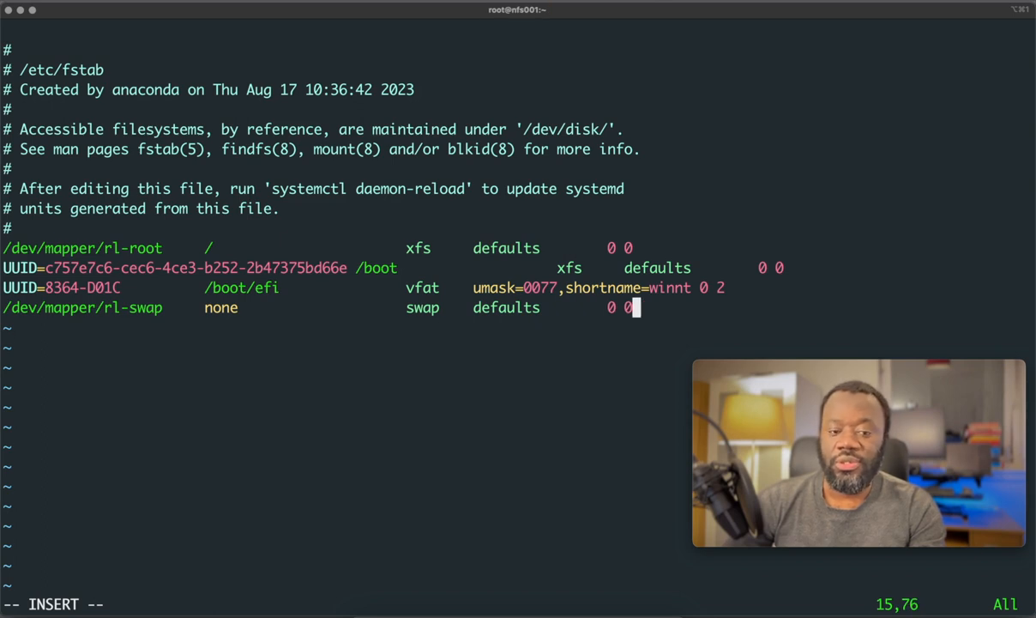
{"action": "type", "text": "U"}
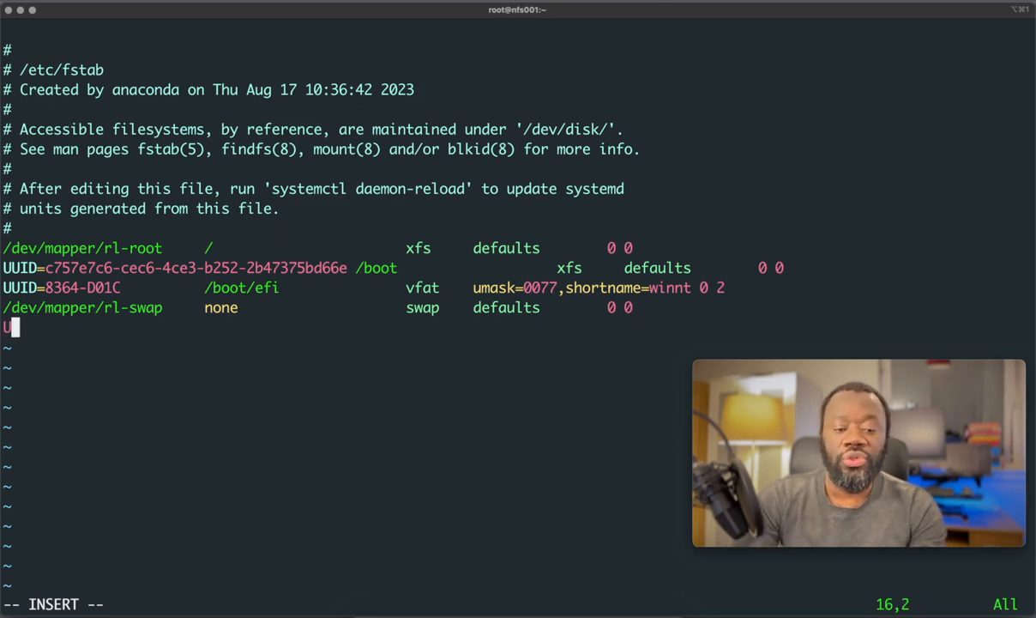
{"action": "type", "text": "UID"}
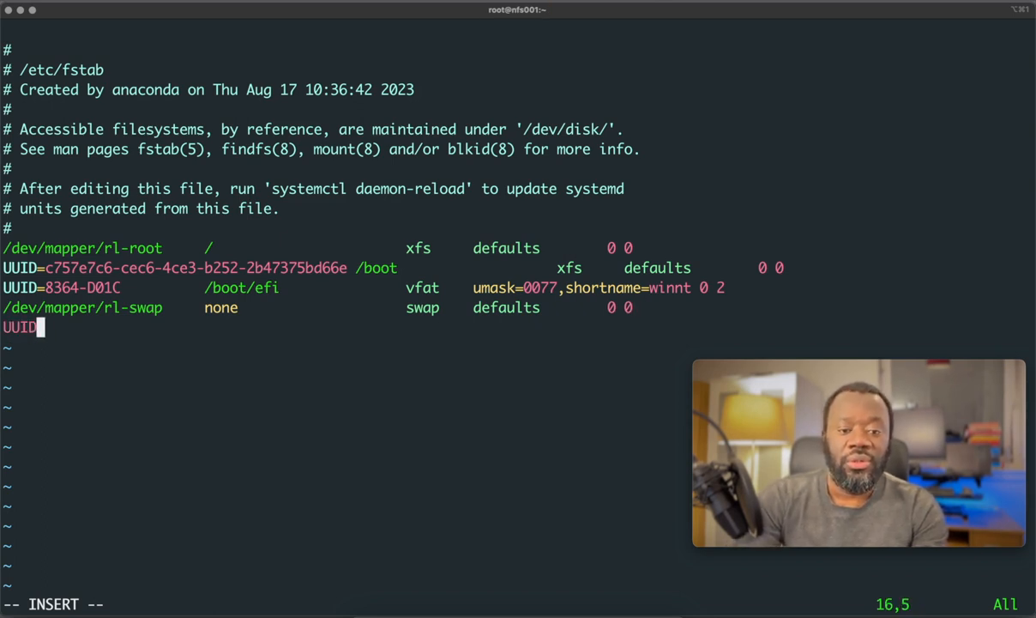
{"action": "type", "text": "="}
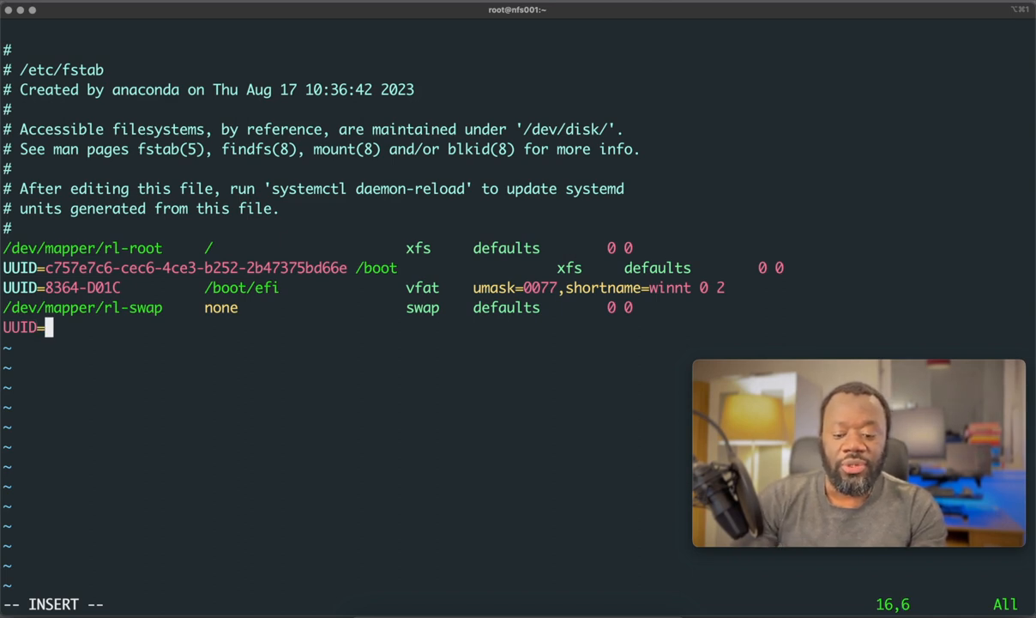
{"action": "type", "text": "258a8e2e-99b7-4973-817e-eb07c362c0d9"}
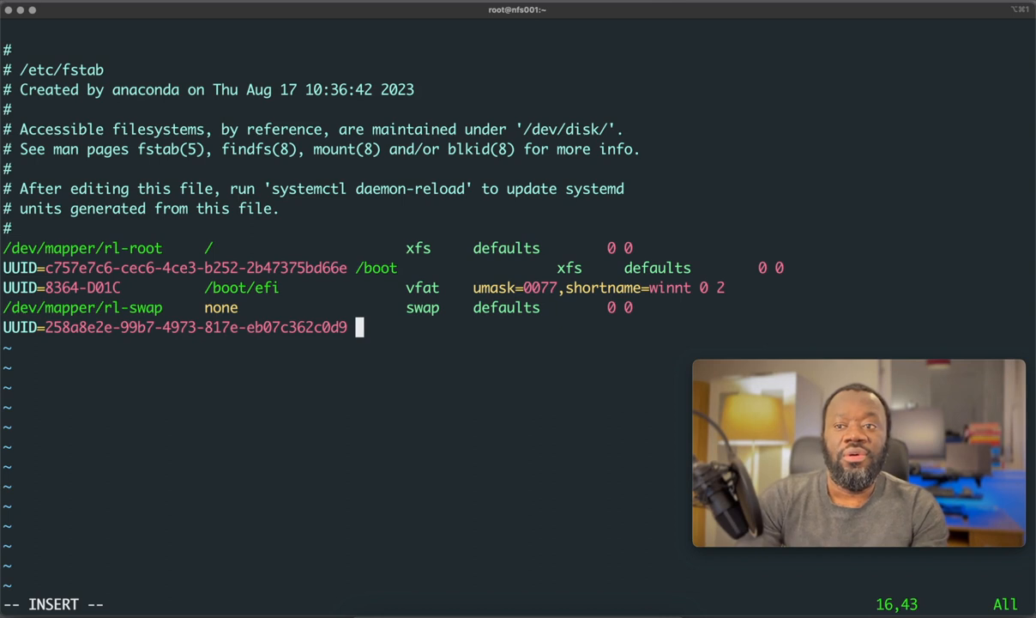
{"action": "type", "text": "/mnt/d"}
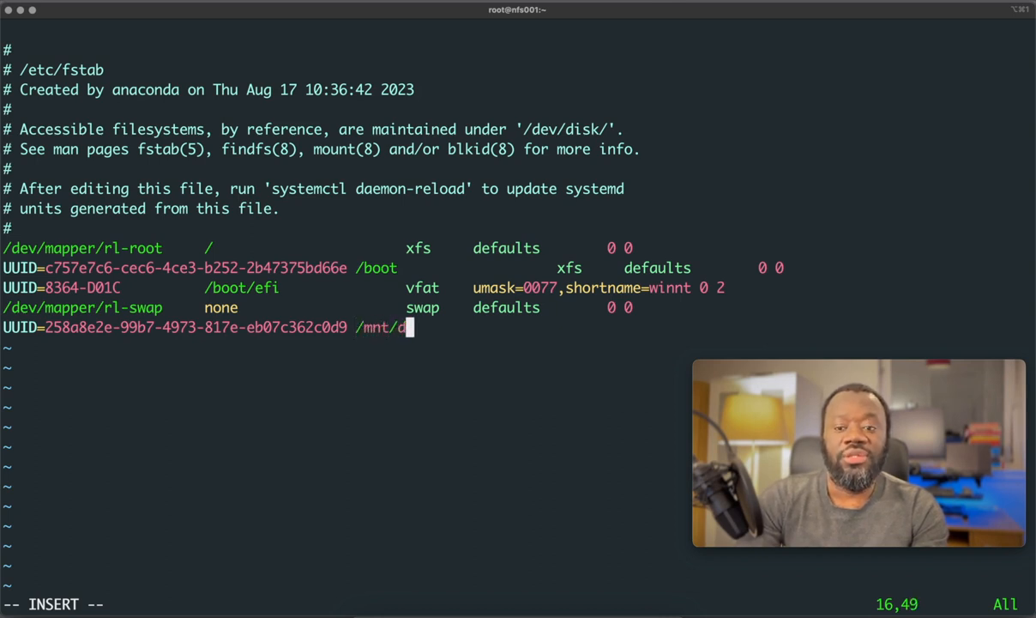
{"action": "type", "text": "ata"}
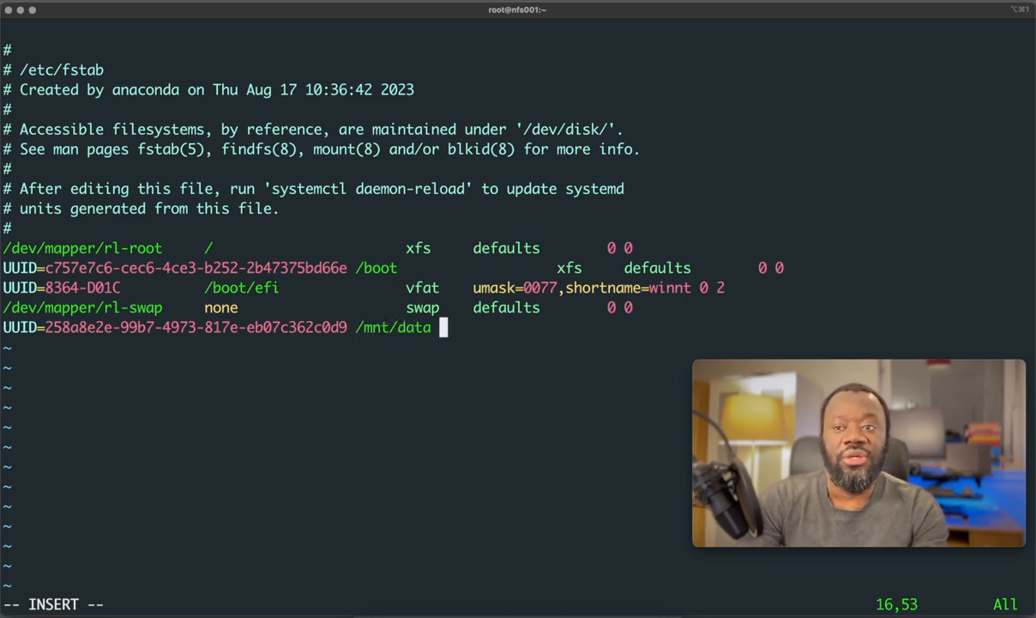
{"action": "type", "text": "ext4 def"}
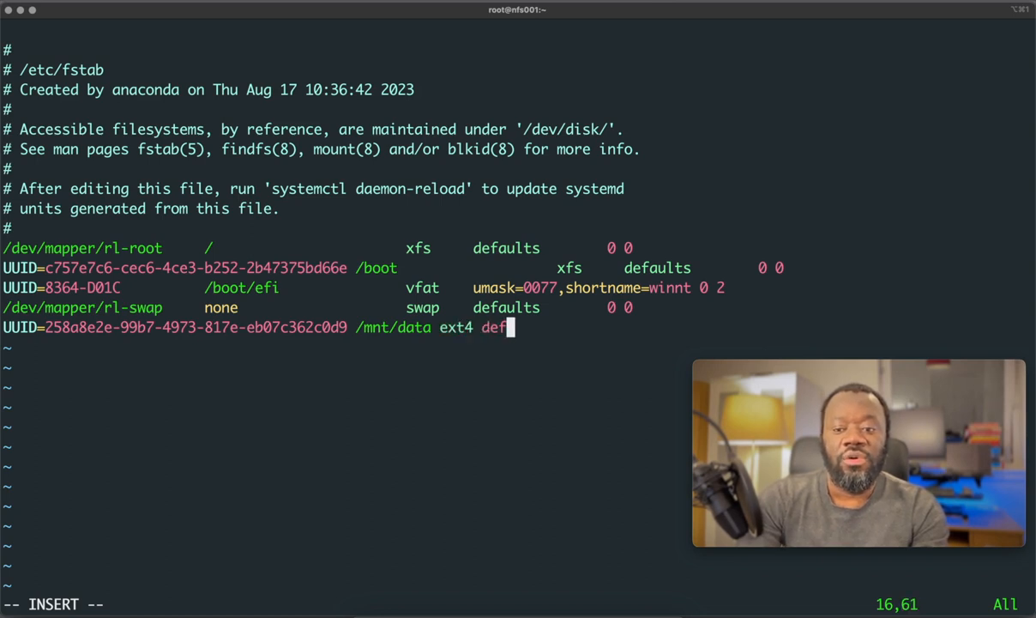
{"action": "type", "text": "aults 1 2"}
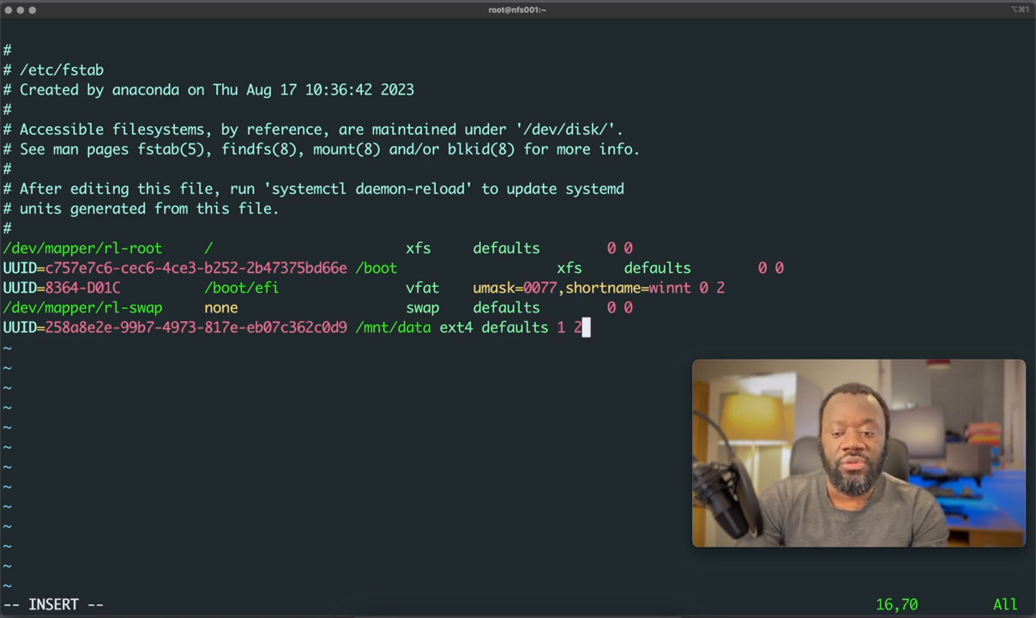
{"action": "key", "text": "Left"}
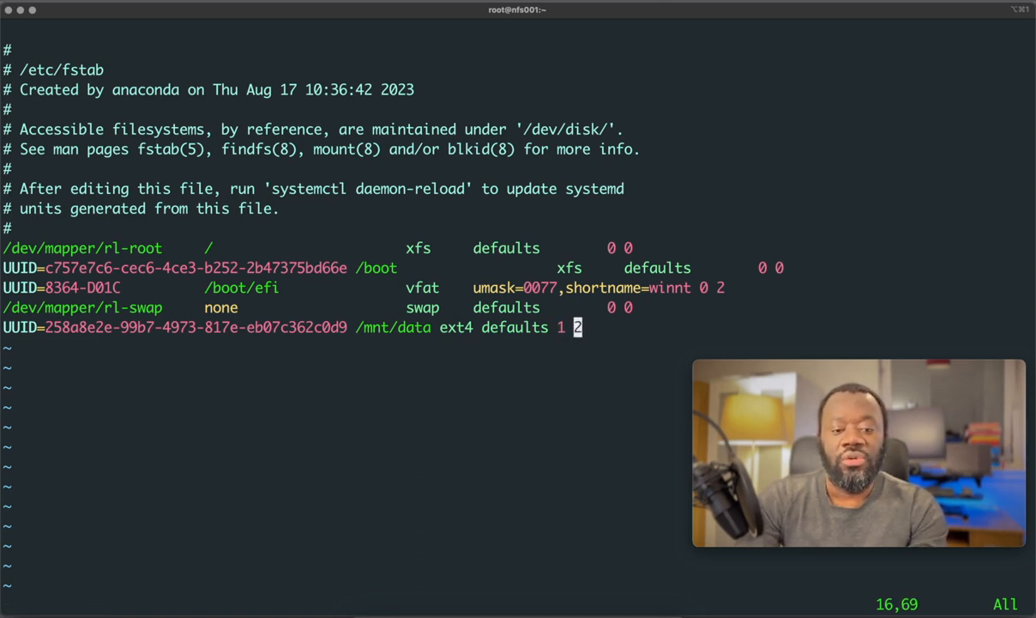
{"action": "type", "text": ":w"}
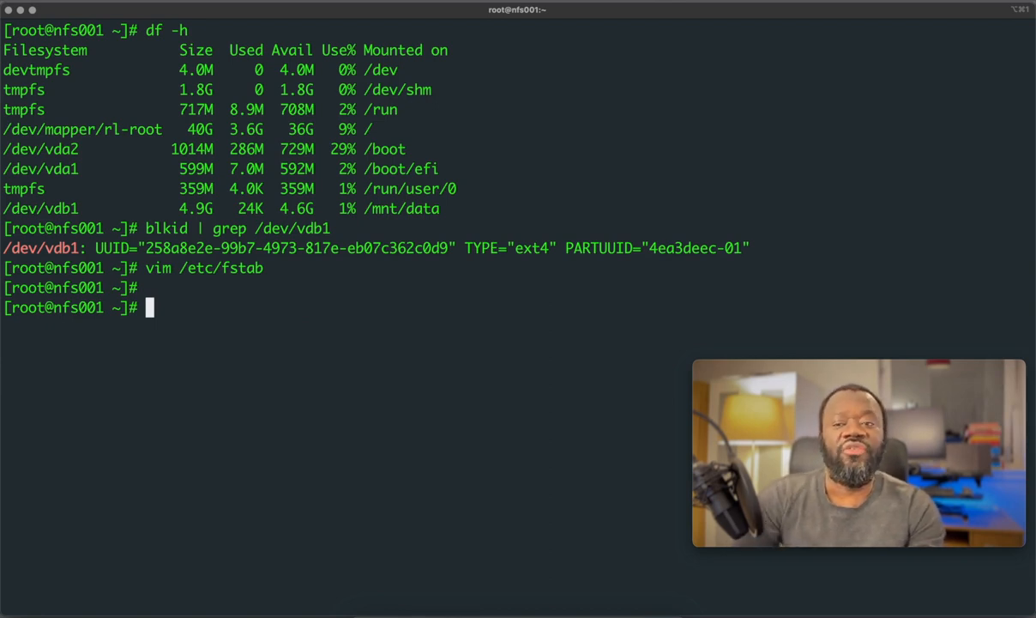
Run mount -a and df to confirm /dev/vdb1 (4.9G) is mounted at /mnt/data.
{"action": "type", "text": "m"}
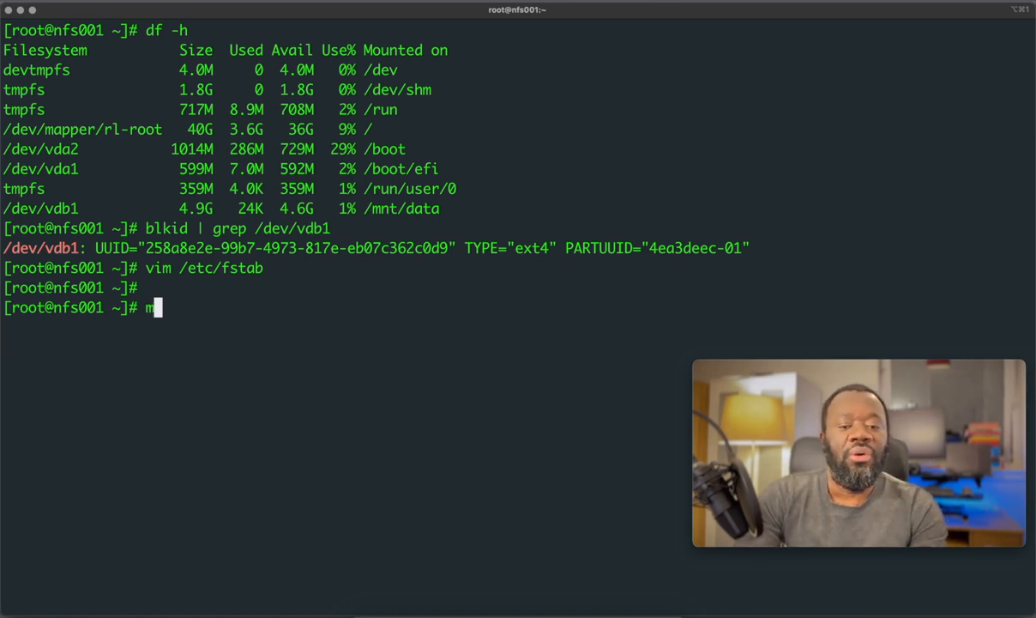
{"action": "type", "text": "ount -a"}
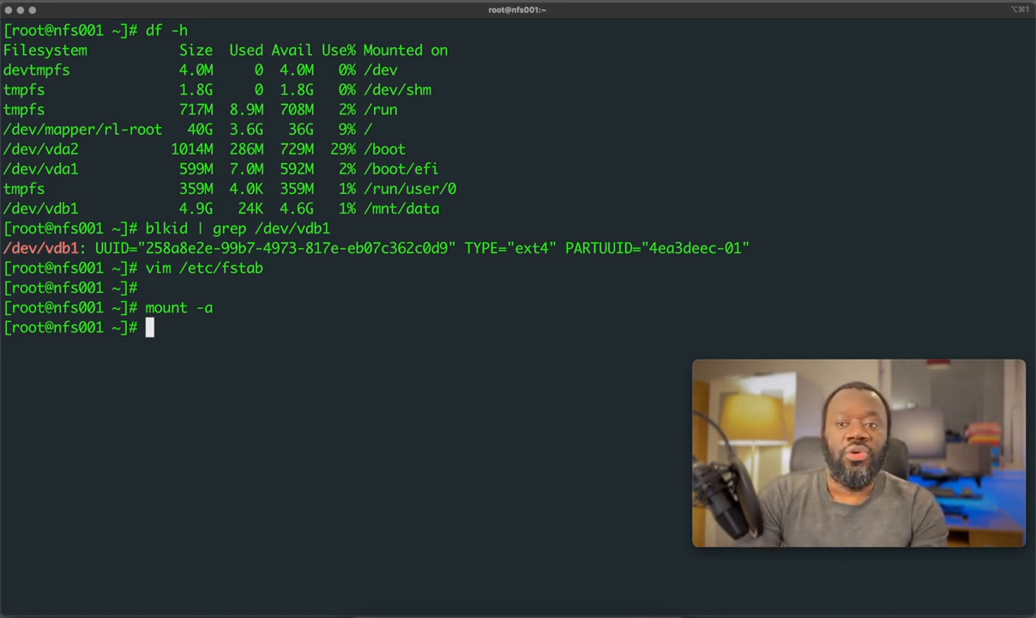
{"action": "type", "text": "df"}
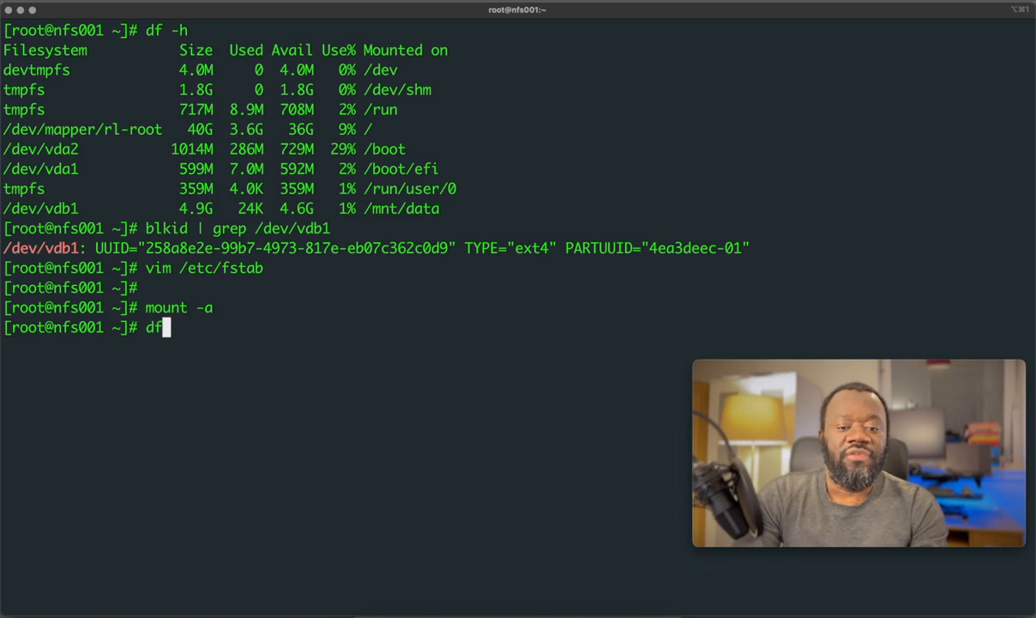
{"action": "key", "text": "Return"}
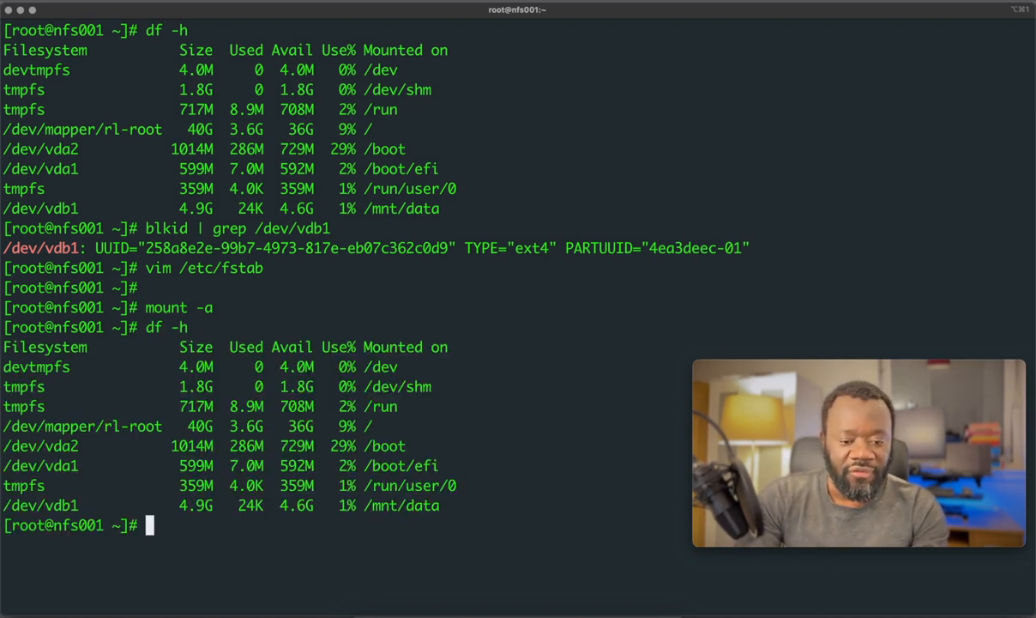
Begin entering the command cd /mnt/data.
{"action": "type", "text": "cd"}
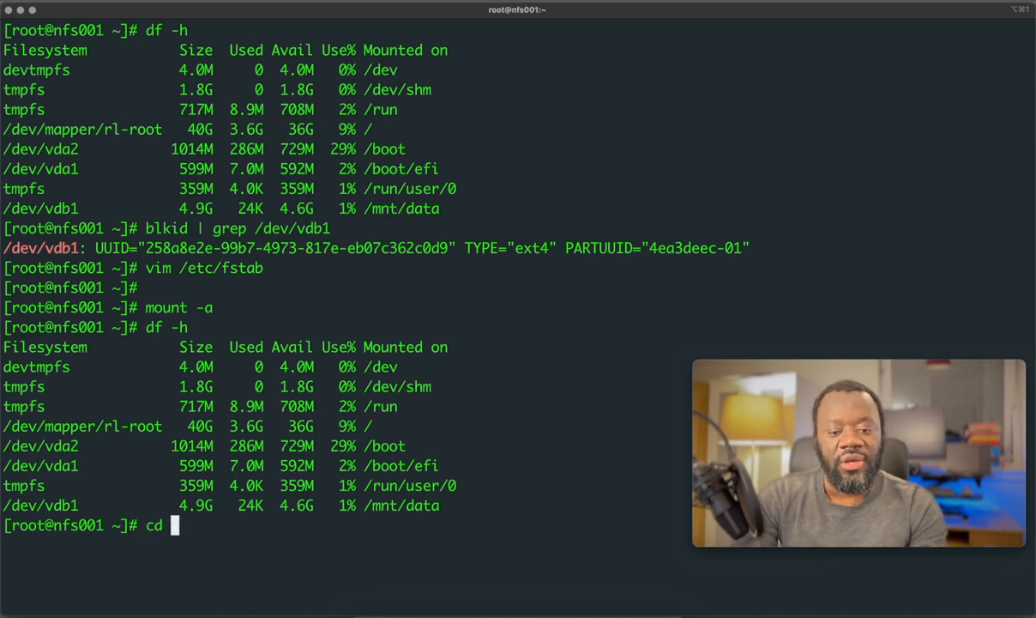
{"action": "type", "text": "/m"}
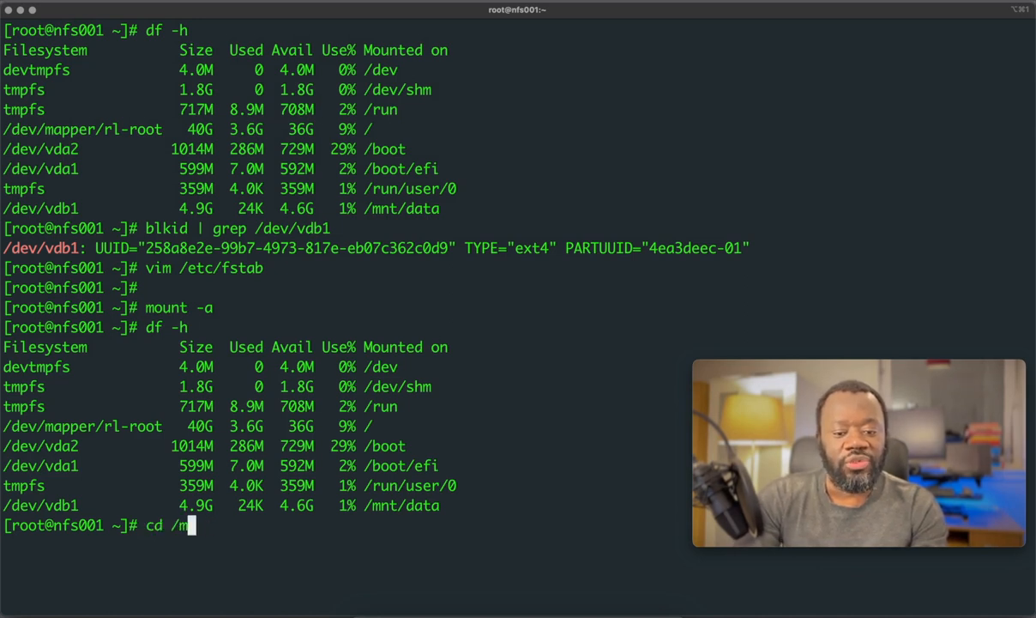
{"action": "type", "text": "nt/da"}
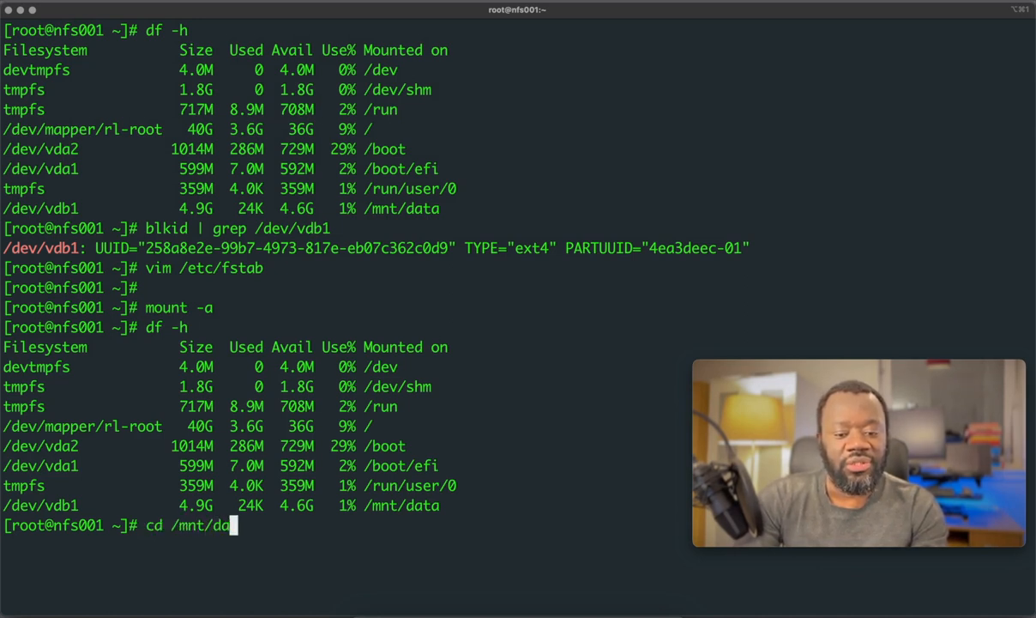